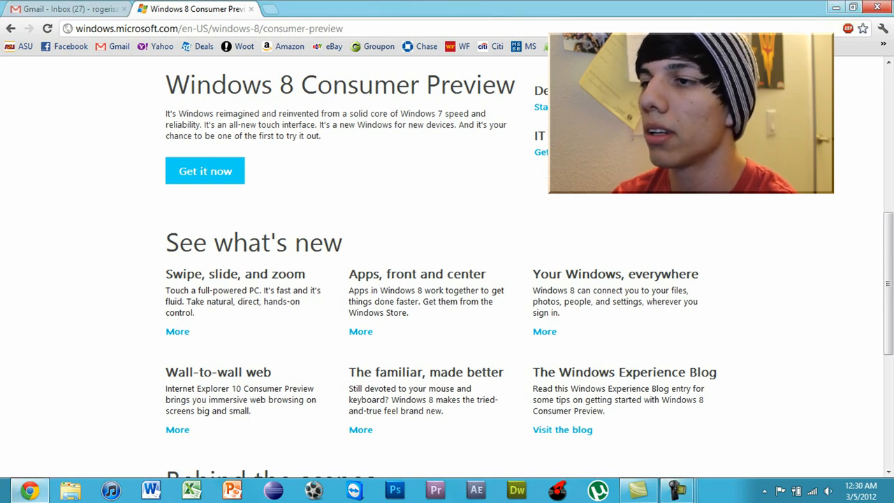
# Step: Switch Chrome from the Windows 8 Consumer Preview tab to the Gmail inbox tab
pyautogui.click(66, 8)
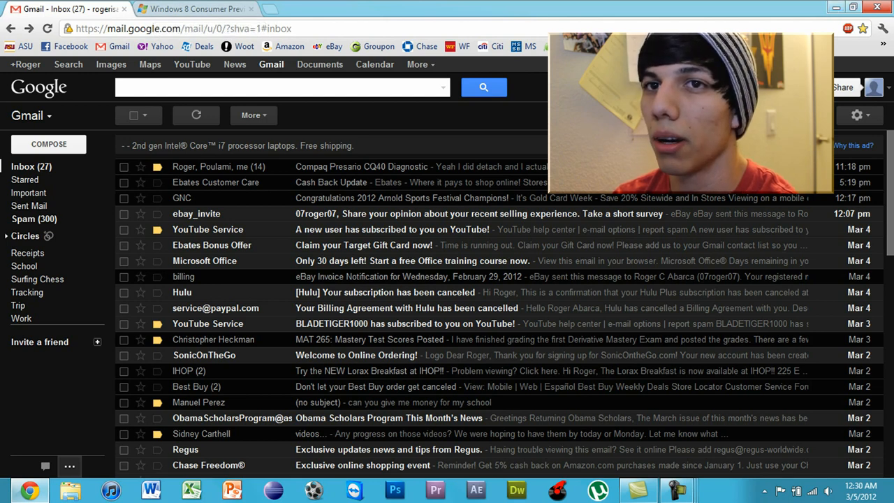
pyautogui.click(196, 9)
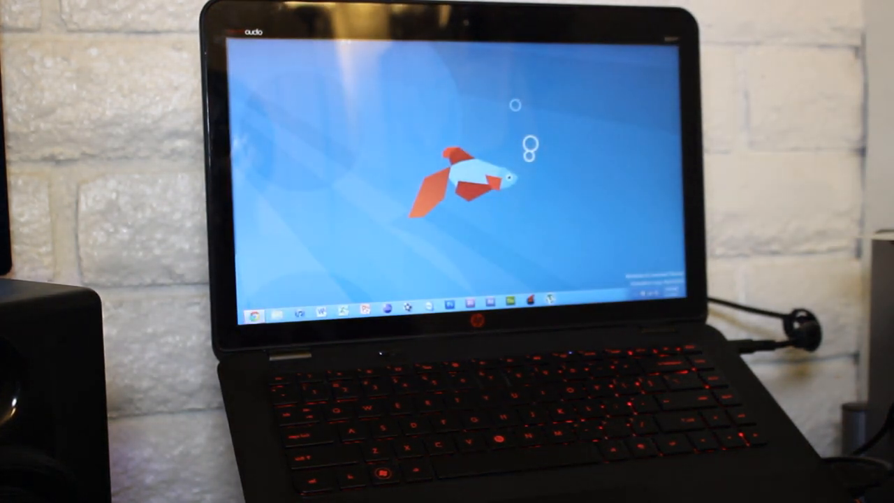
pyautogui.click(255, 312)
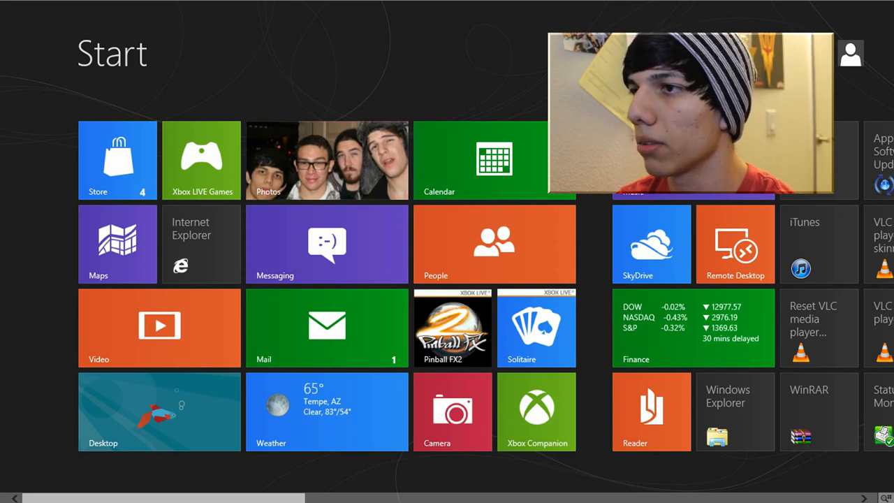
# Step: Scroll the Start screen left and right to browse all the installed app tiles
pyautogui.hscroll(-3)
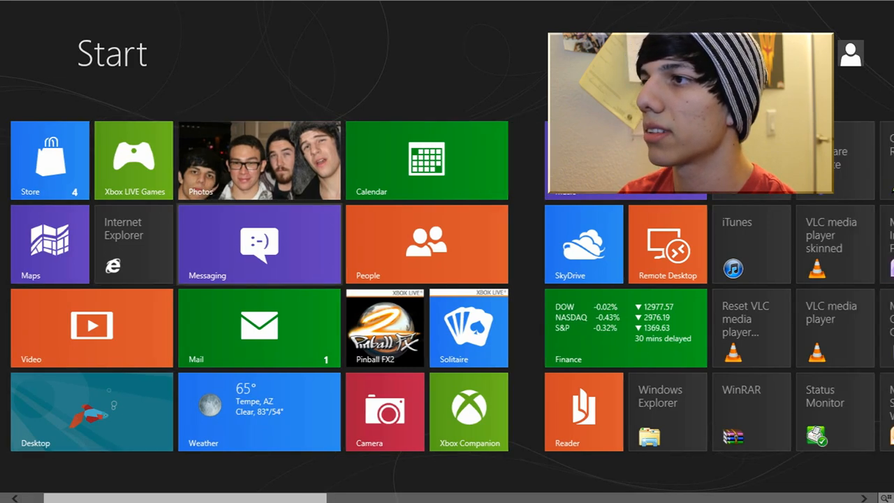
pyautogui.hscroll(3)
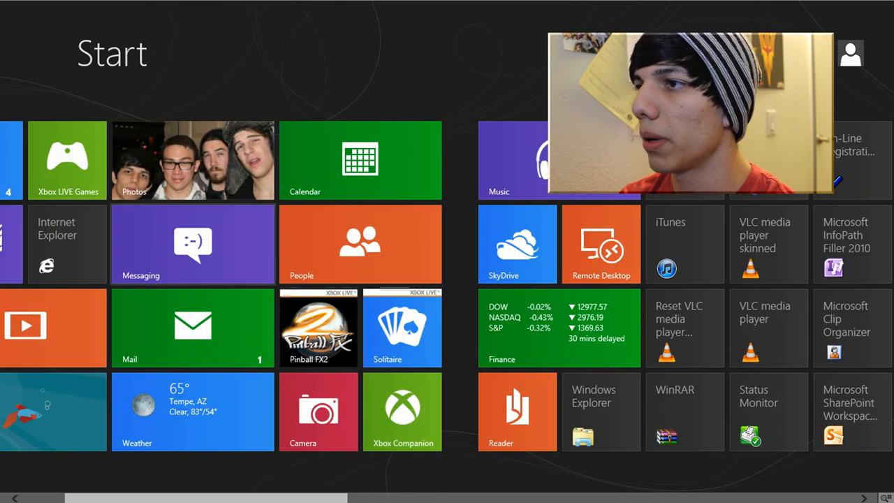
pyautogui.hscroll(-3)
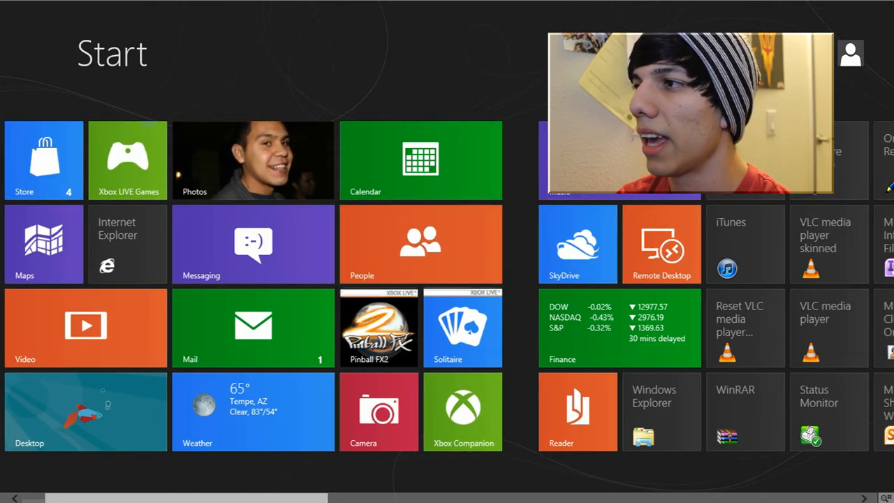
pyautogui.hscroll(3)
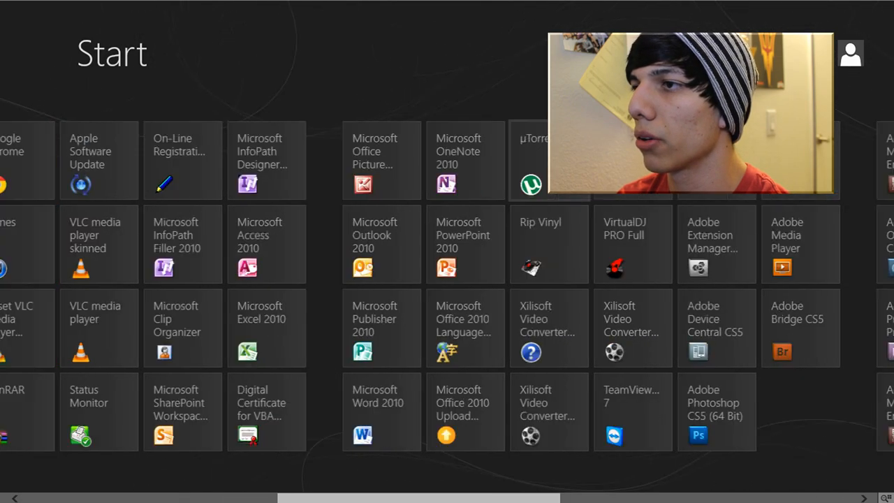
pyautogui.hscroll(3)
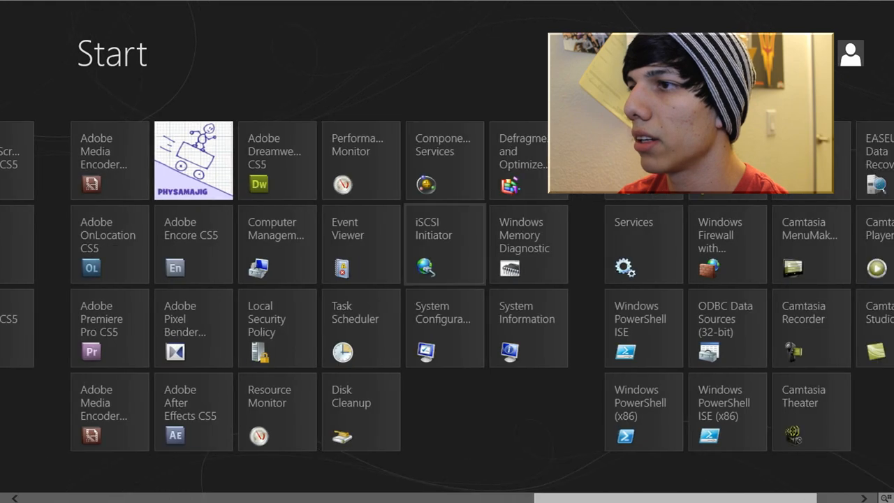
pyautogui.hscroll(-3)
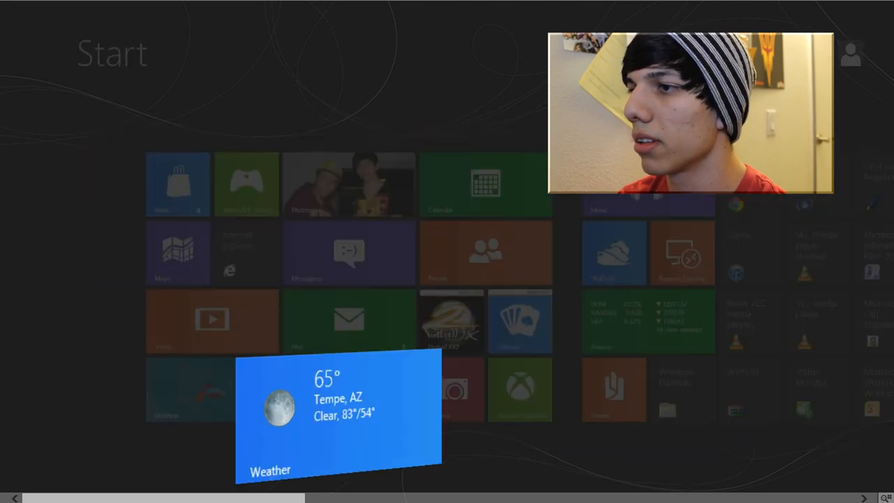
# Step: View Tempe's historical temperature chart, then return to the current forecast
pyautogui.click(339, 415)
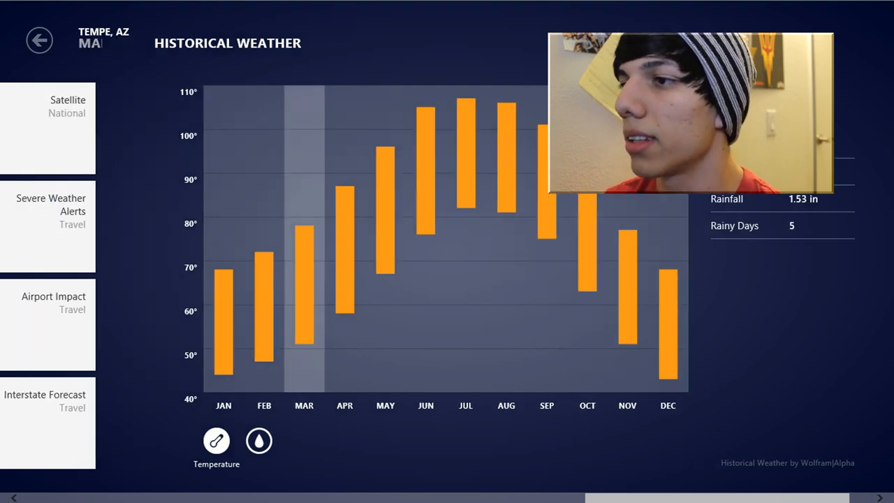
pyautogui.click(39, 40)
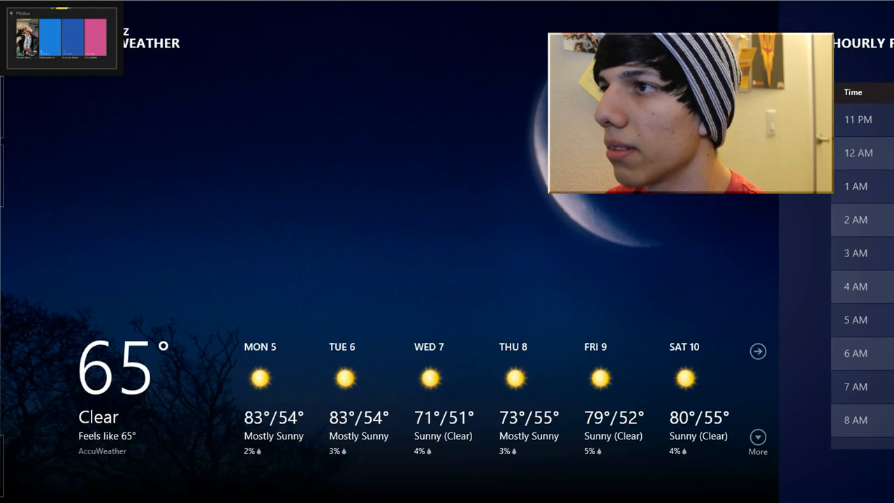
# Step: Switch to the previously open Photos app from the top-left thumbnail
pyautogui.click(61, 37)
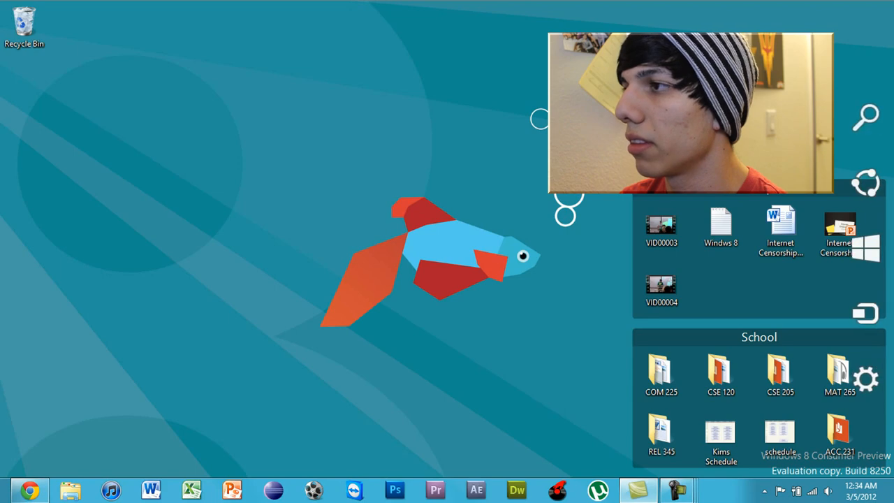
pyautogui.moveTo(887, 252)
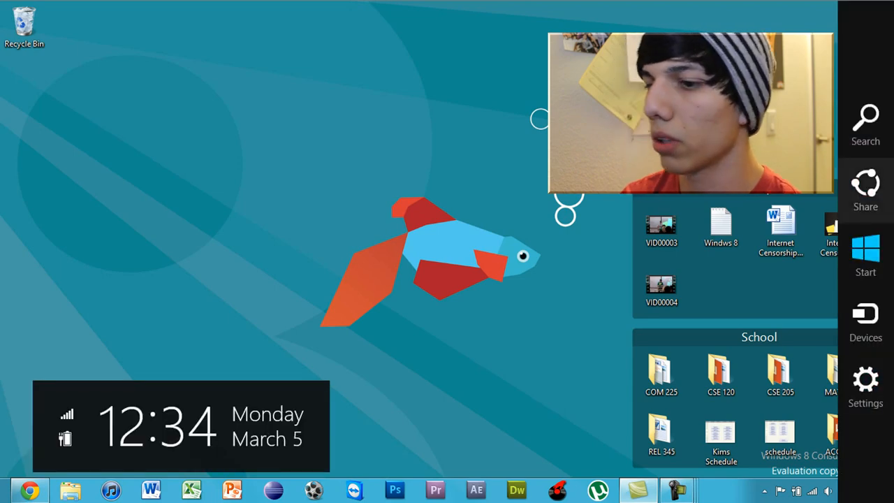
# Step: Return from Start to the desktop and bring up the Settings charm pane
pyautogui.write('ph')
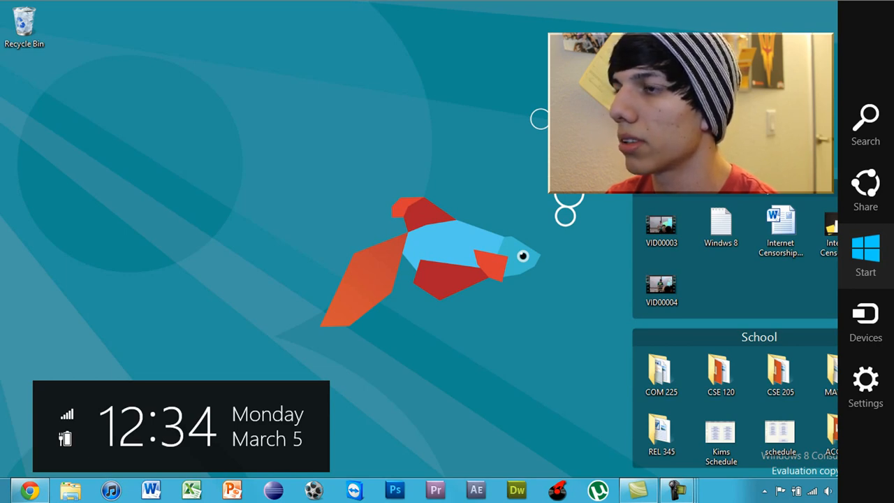
pyautogui.click(865, 252)
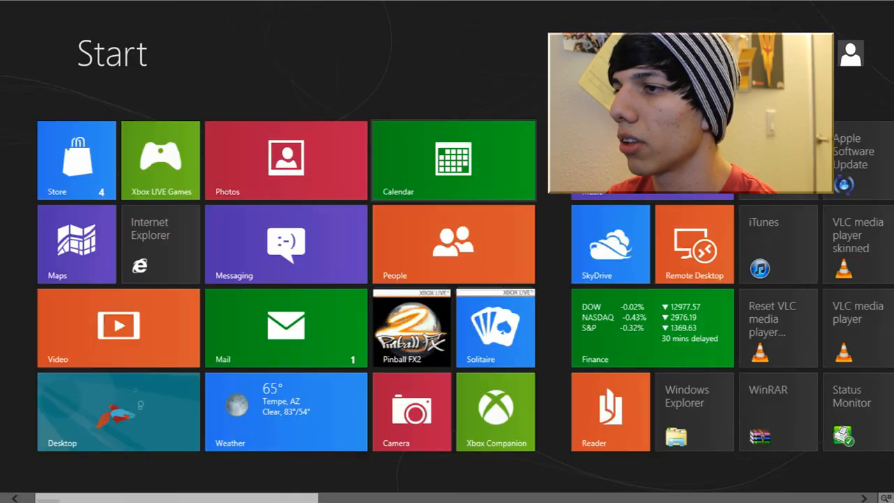
pyautogui.click(118, 411)
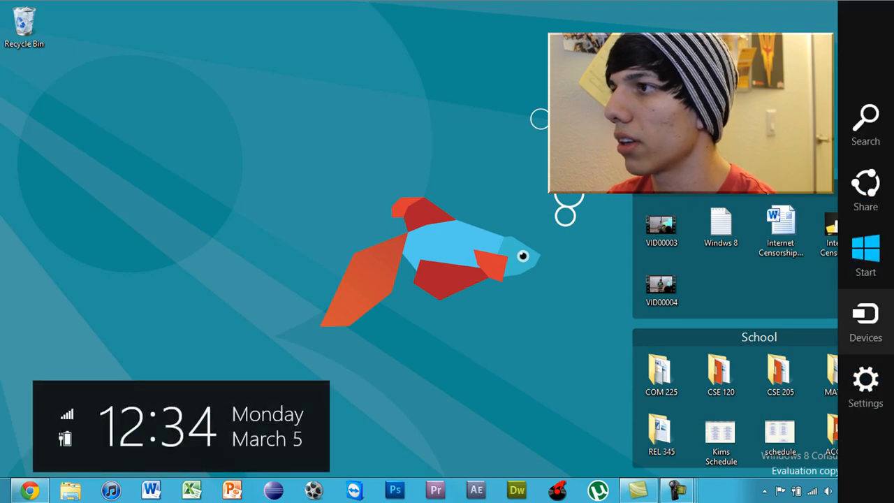
pyautogui.click(865, 315)
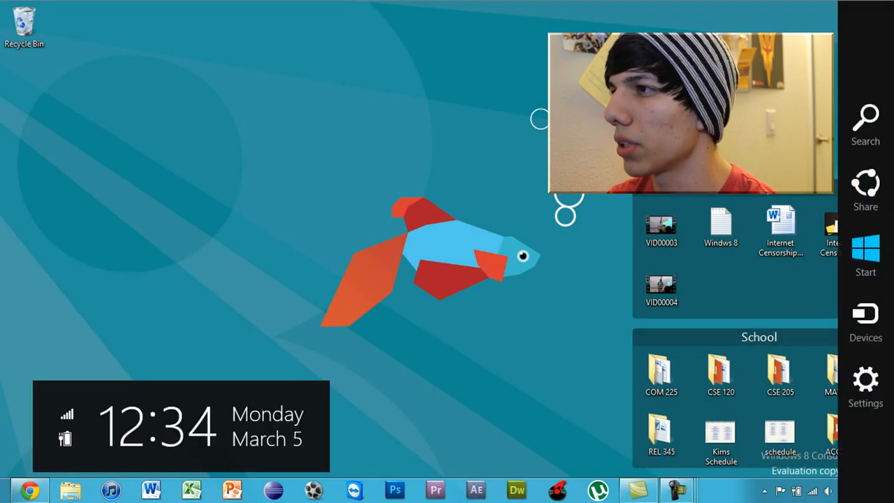
pyautogui.click(719, 489)
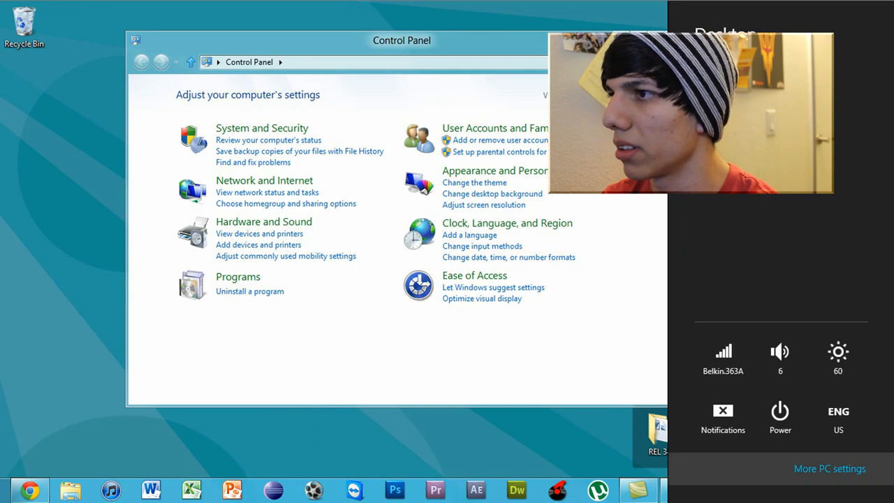
# Step: Browse PC settings' Users, Notifications, Search, Sharing and Devices pages, then return to the desktop
pyautogui.click(829, 467)
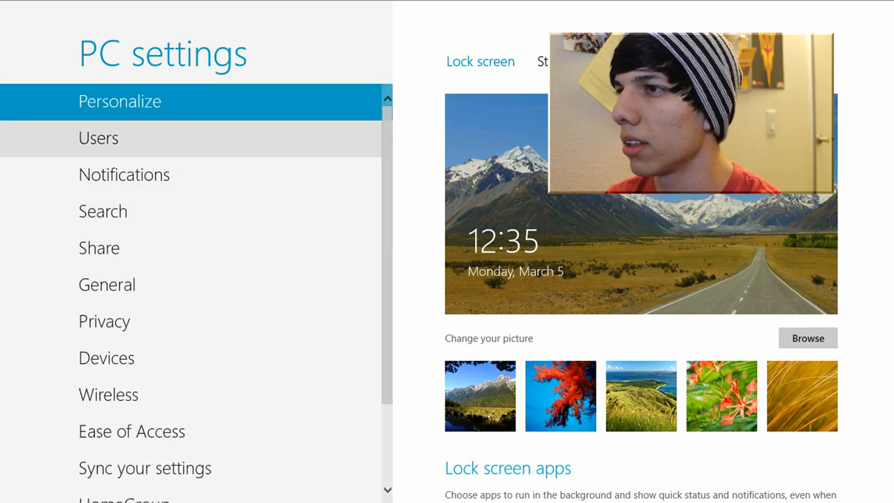
pyautogui.click(98, 138)
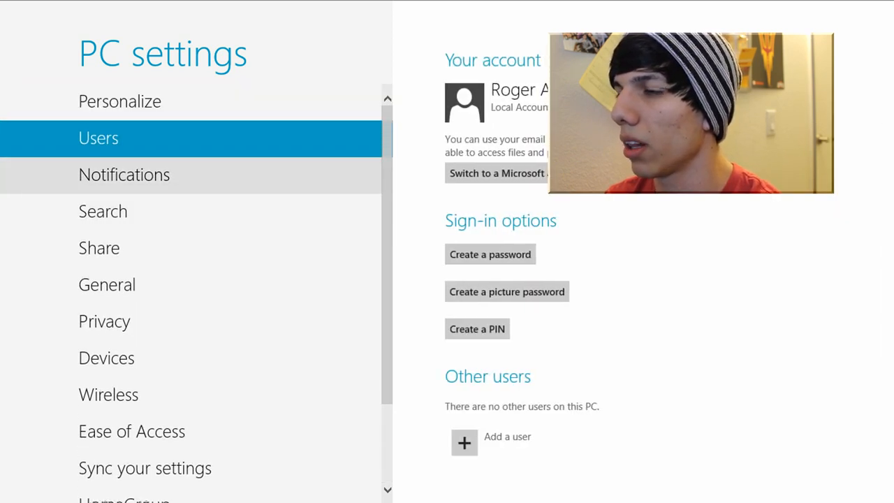
pyautogui.click(124, 175)
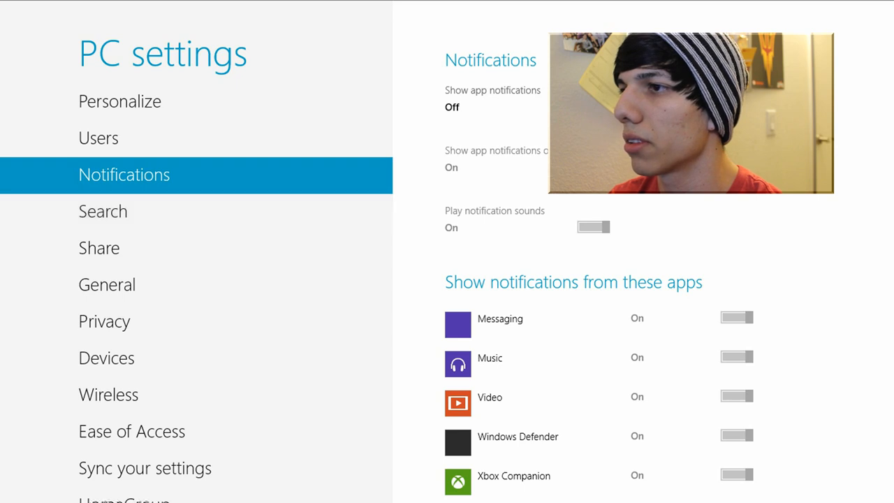
pyautogui.click(102, 211)
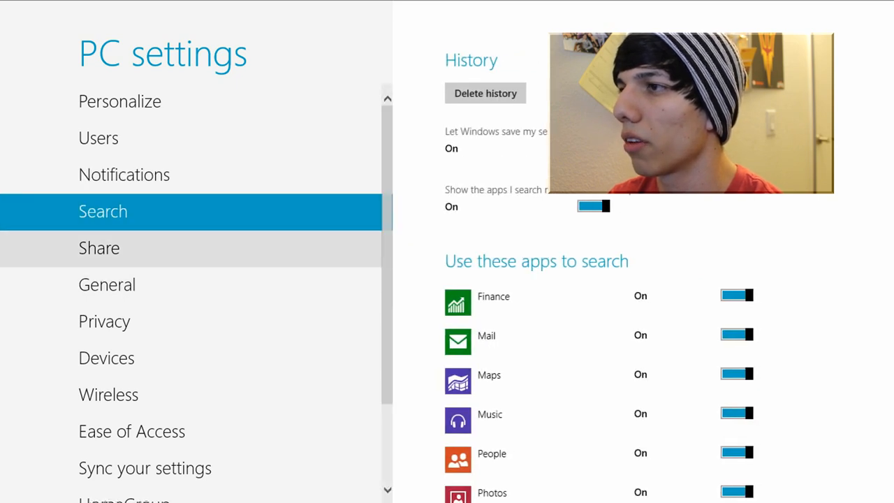
pyautogui.click(107, 284)
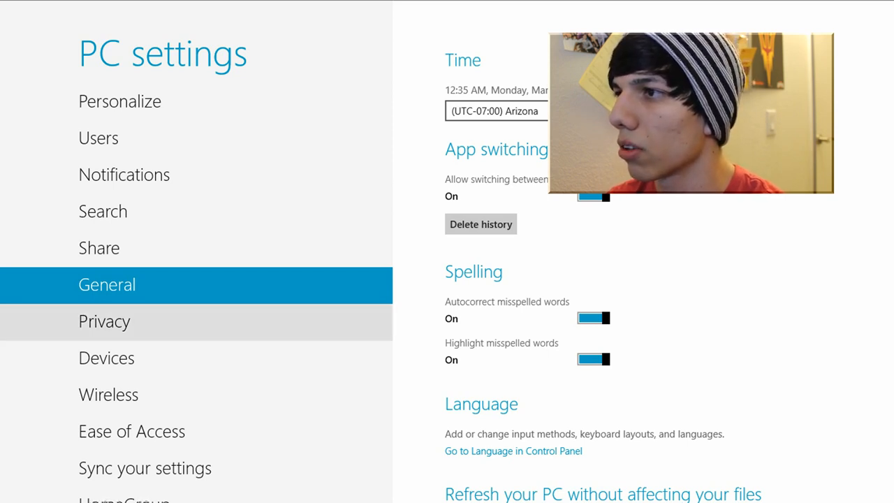
pyautogui.click(106, 358)
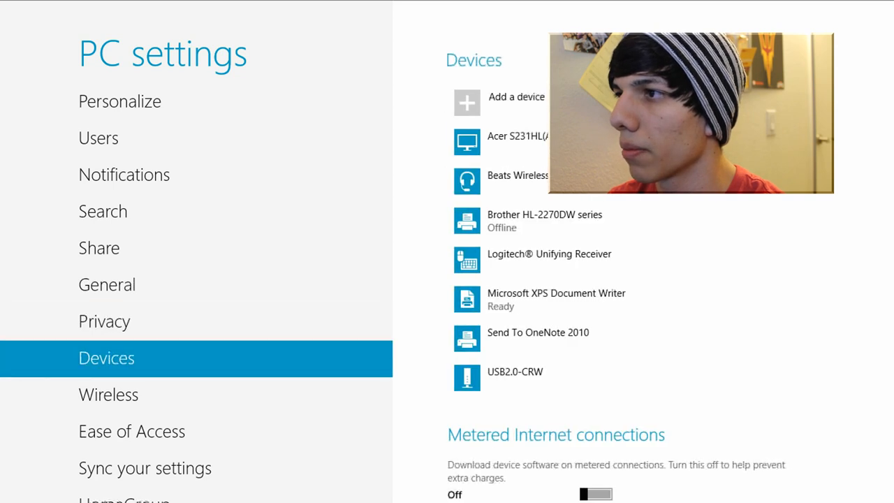
pyautogui.click(131, 431)
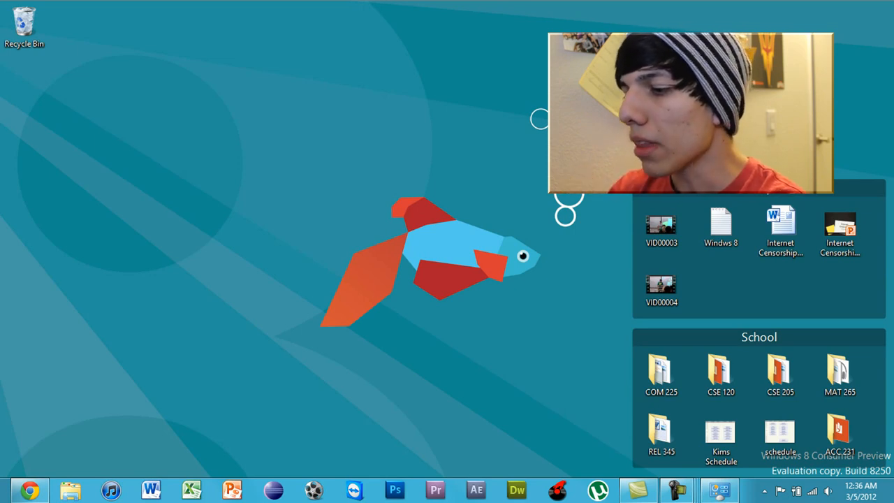
# Step: Return from the desktop to the Start screen's app tiles
pyautogui.click(660, 374)
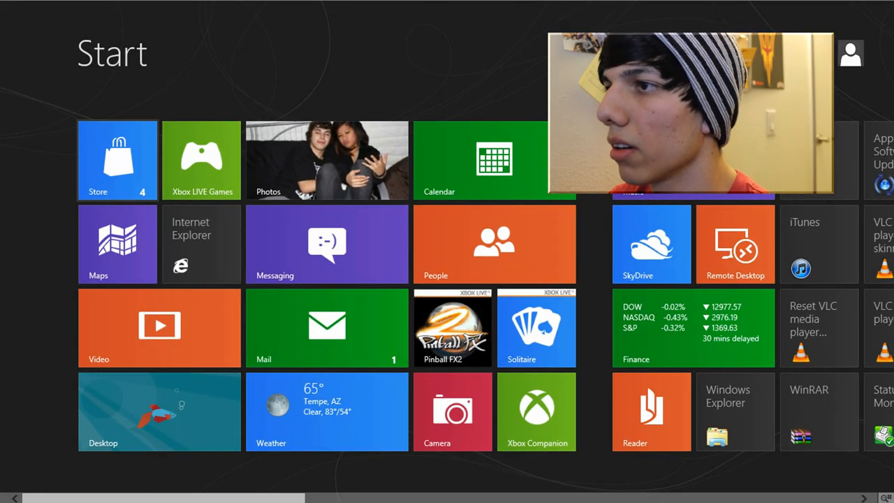
pyautogui.click(116, 160)
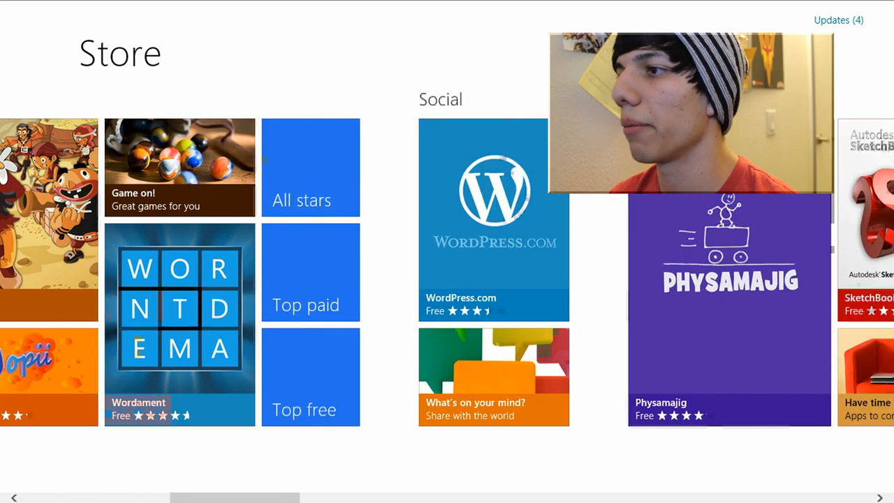
pyautogui.hscroll(3)
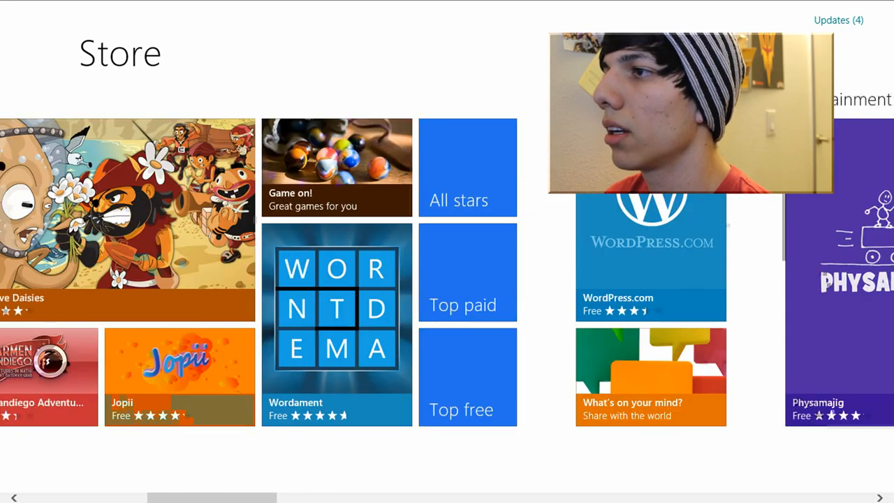
pyautogui.hscroll(-3)
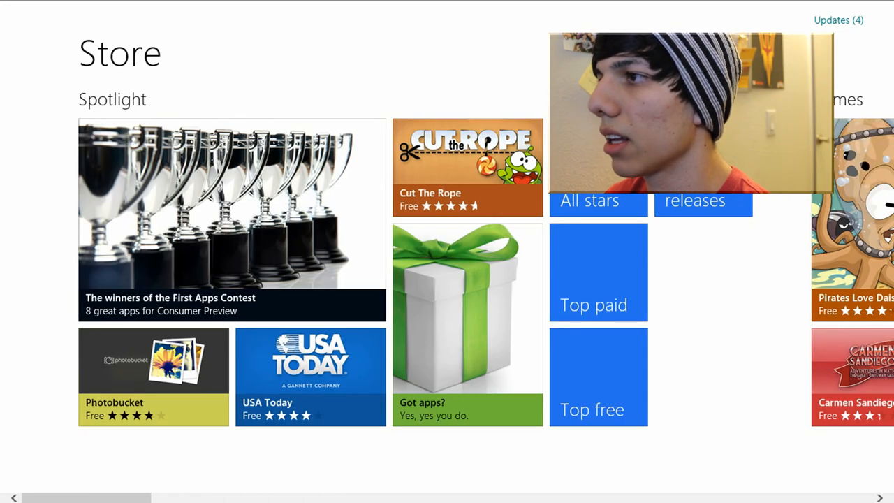
pyautogui.hscroll(3)
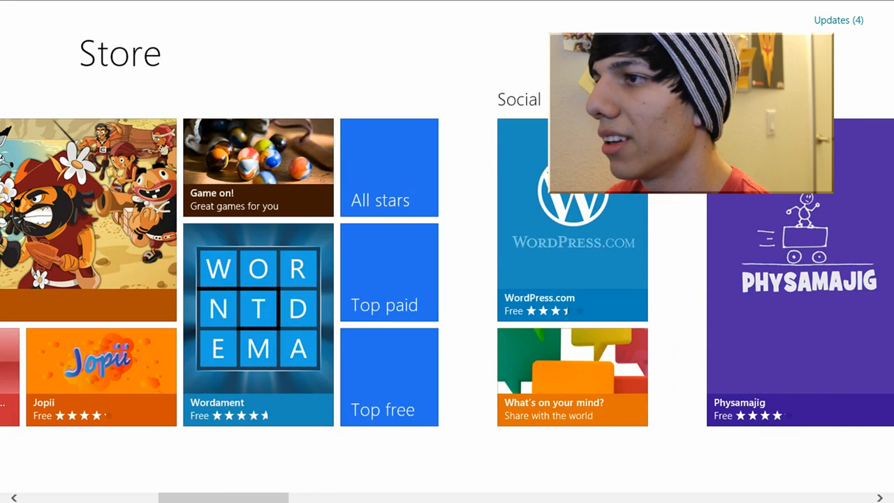
pyautogui.hscroll(-3)
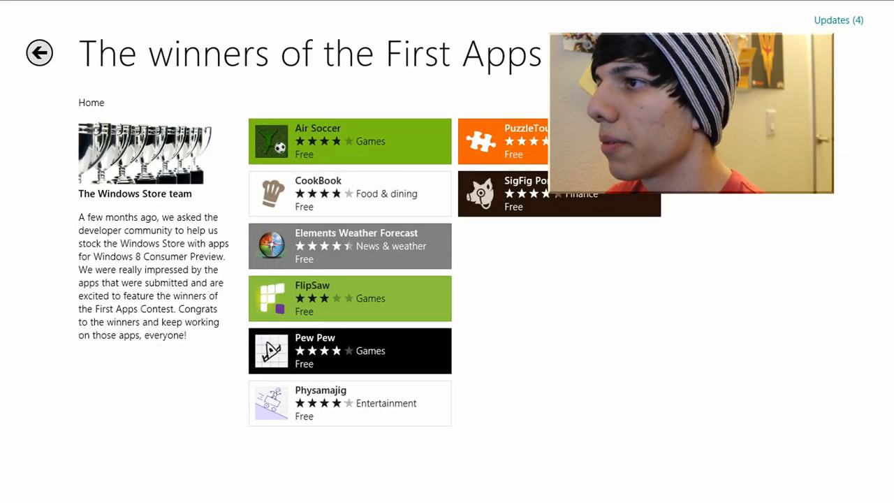
pyautogui.click(40, 53)
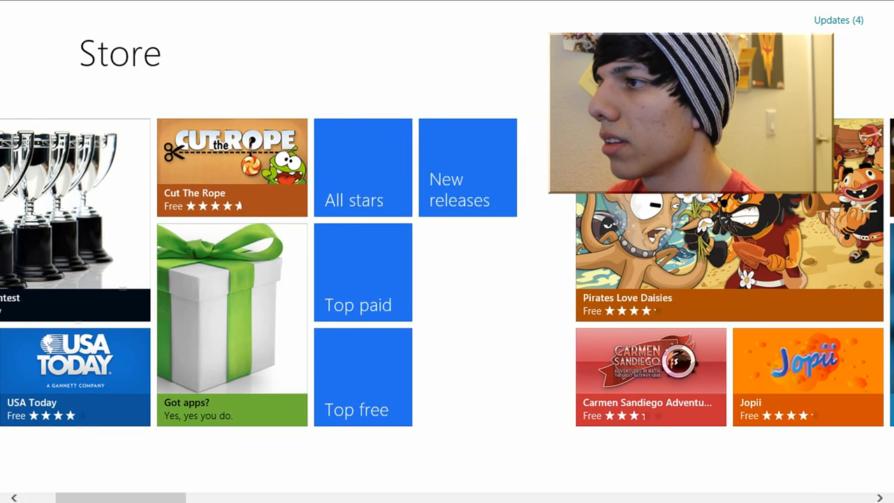
pyautogui.hscroll(3)
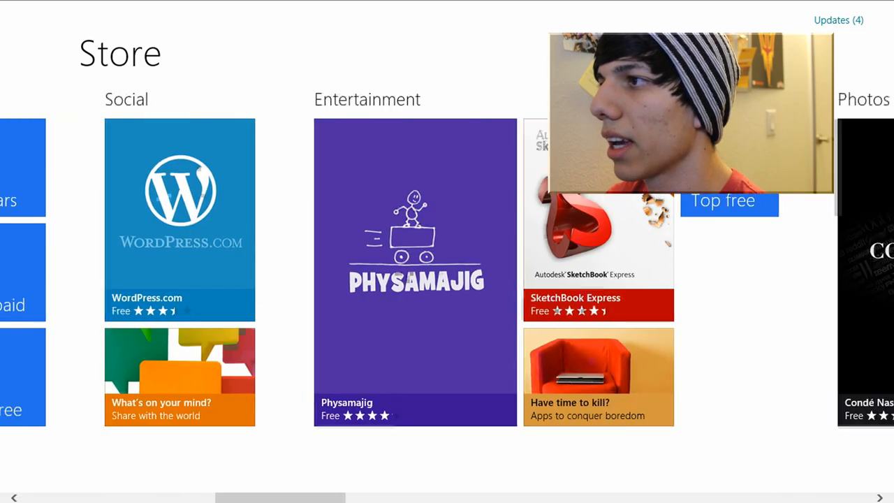
pyautogui.hscroll(3)
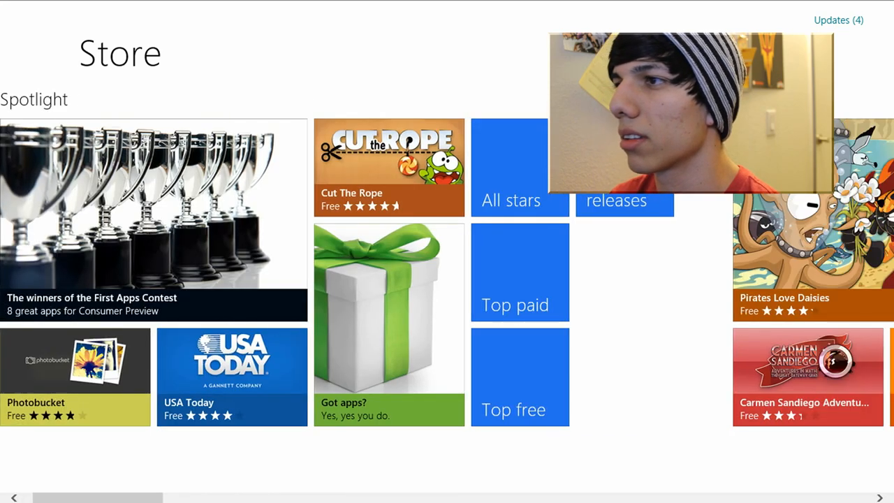
pyautogui.hscroll(-3)
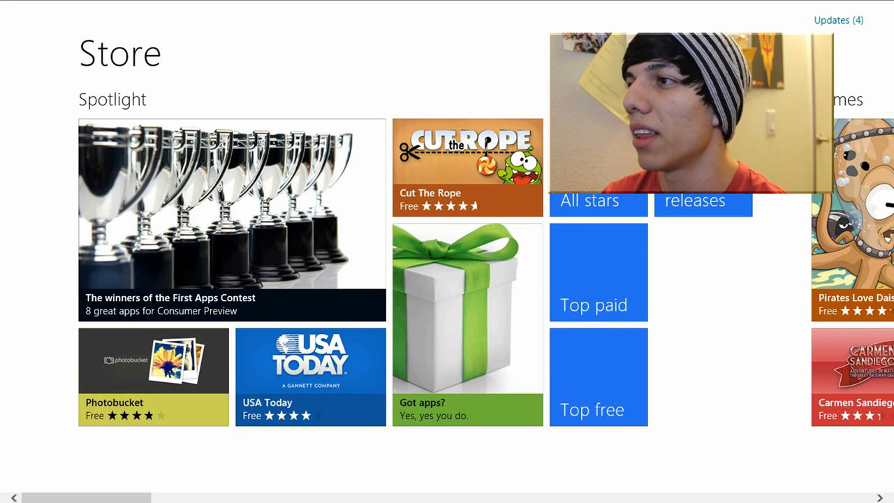
pyautogui.hscroll(3)
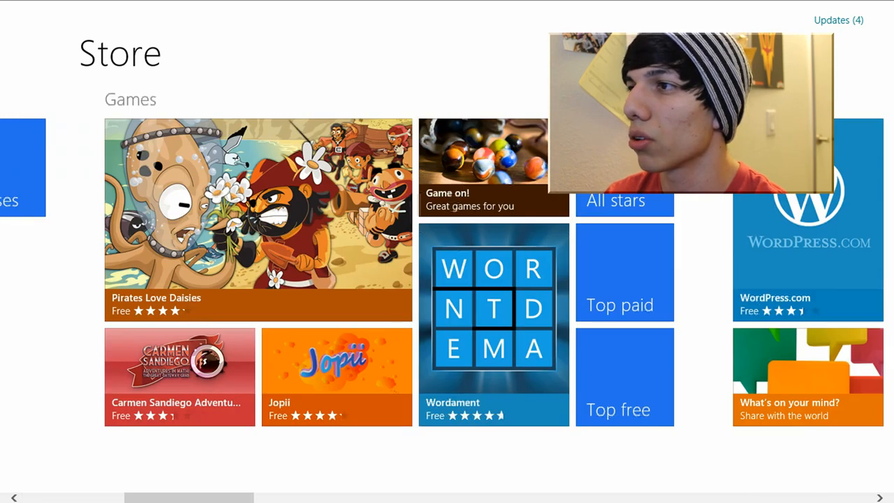
pyautogui.hscroll(3)
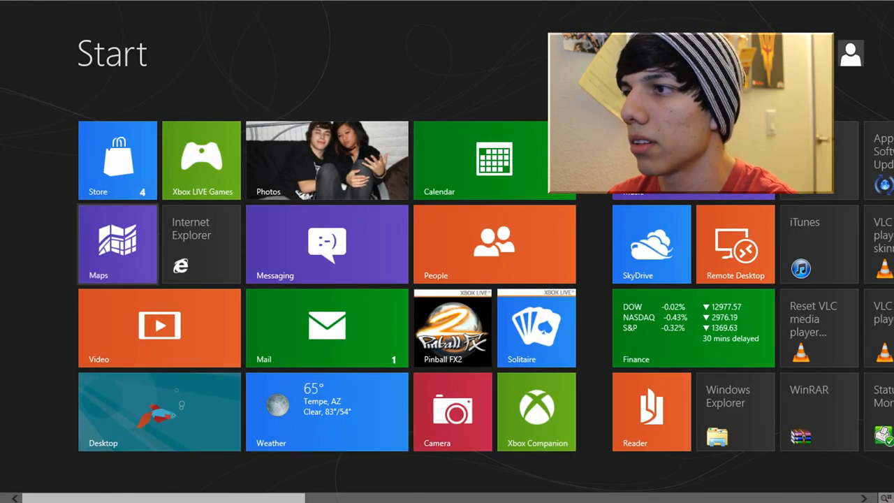
# Step: Open Maps and zoom out to show the American Southwest around Phoenix
pyautogui.click(117, 243)
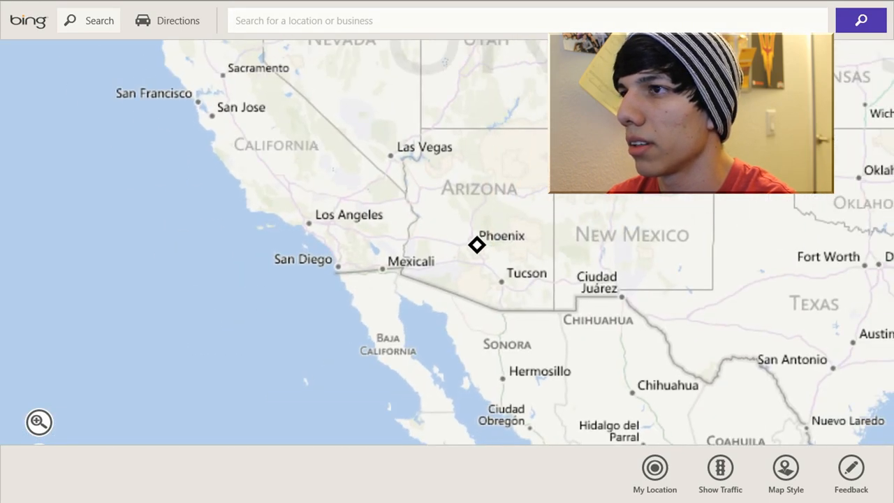
pyautogui.scroll(-3)
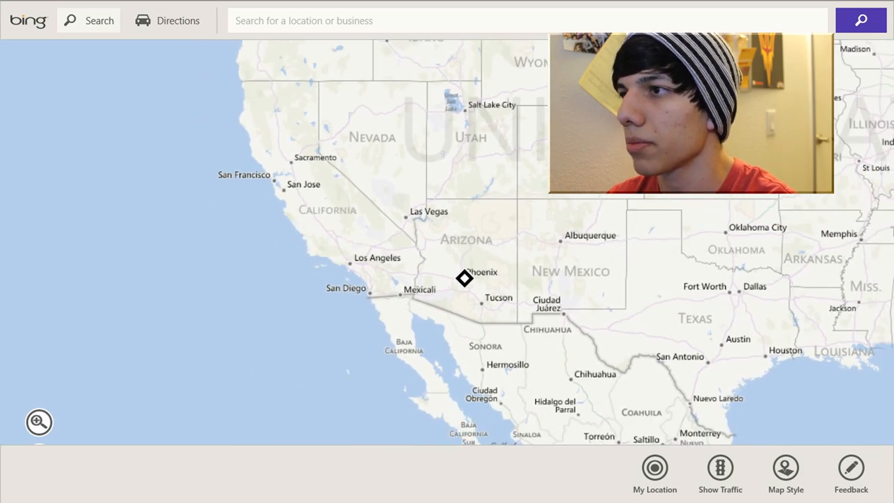
pyautogui.press('Win')
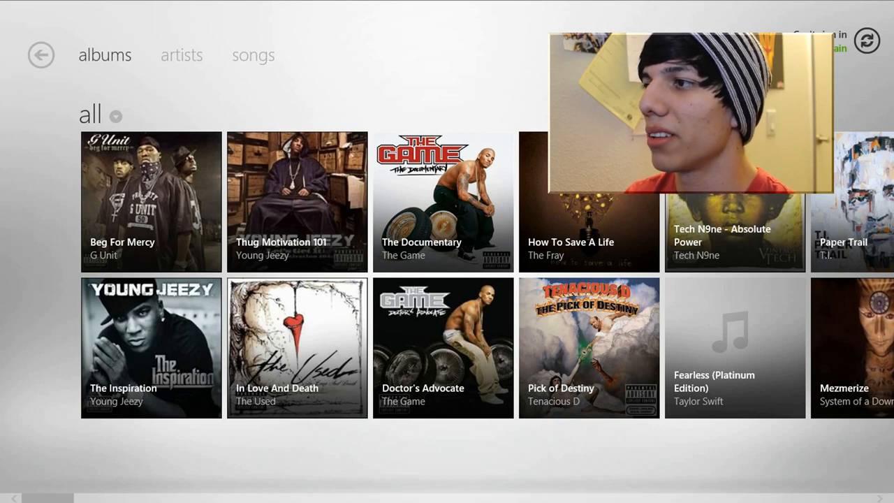
# Step: Scroll through the Music app's album collection
pyautogui.hscroll(3)
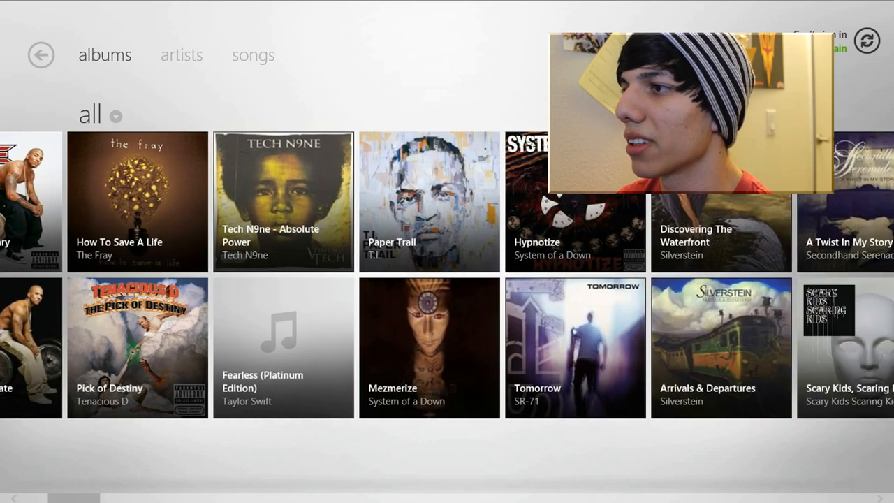
pyautogui.hscroll(3)
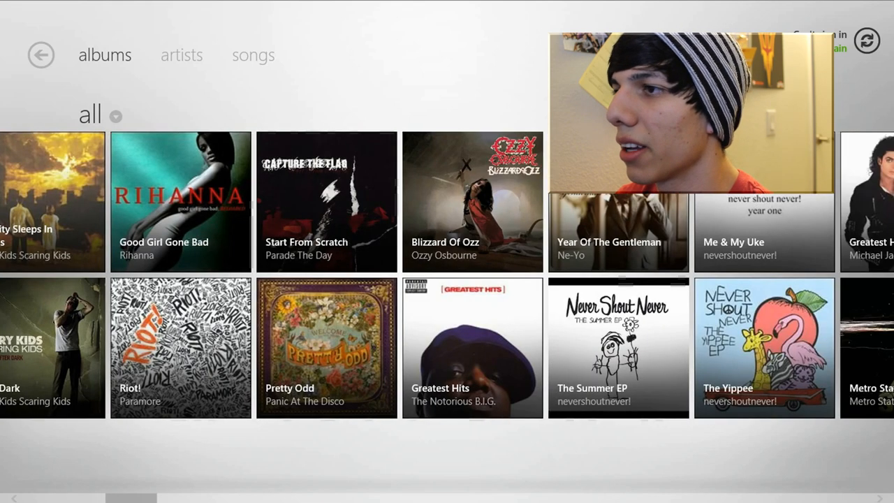
pyautogui.hscroll(3)
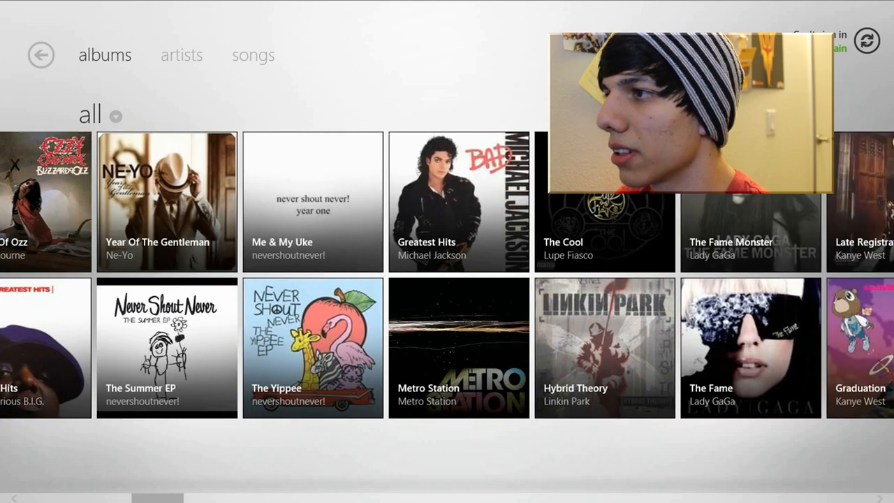
pyautogui.hscroll(3)
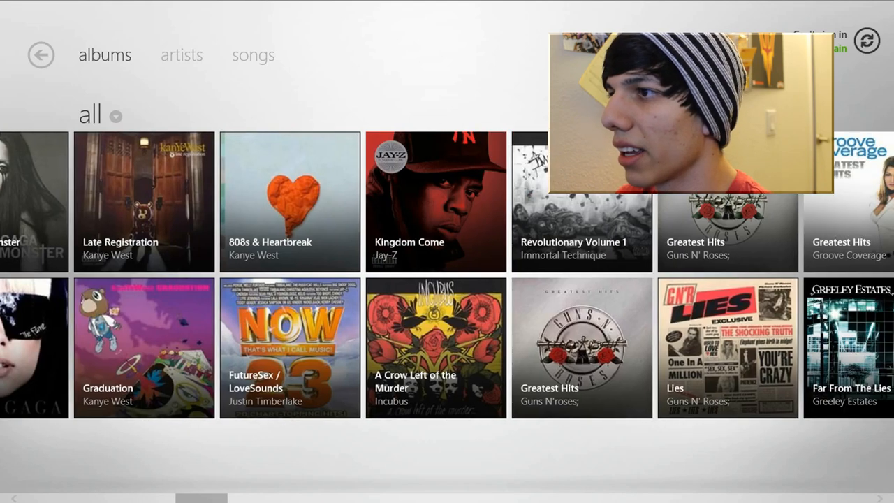
# Step: Switch the music library to Artists and scroll through the artists
pyautogui.click(181, 55)
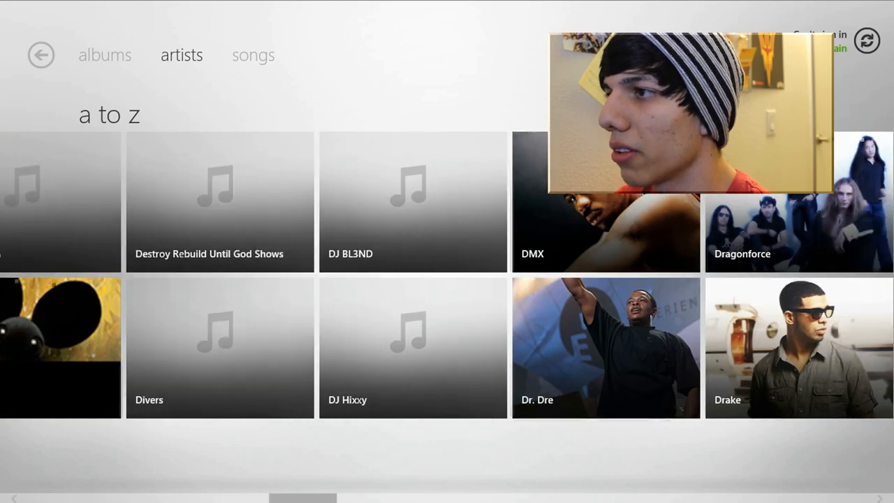
pyautogui.hscroll(3)
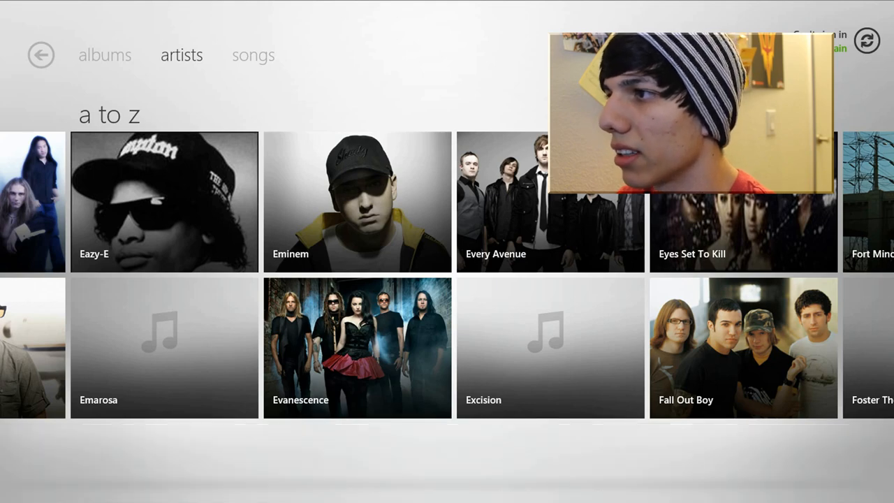
pyautogui.hscroll(3)
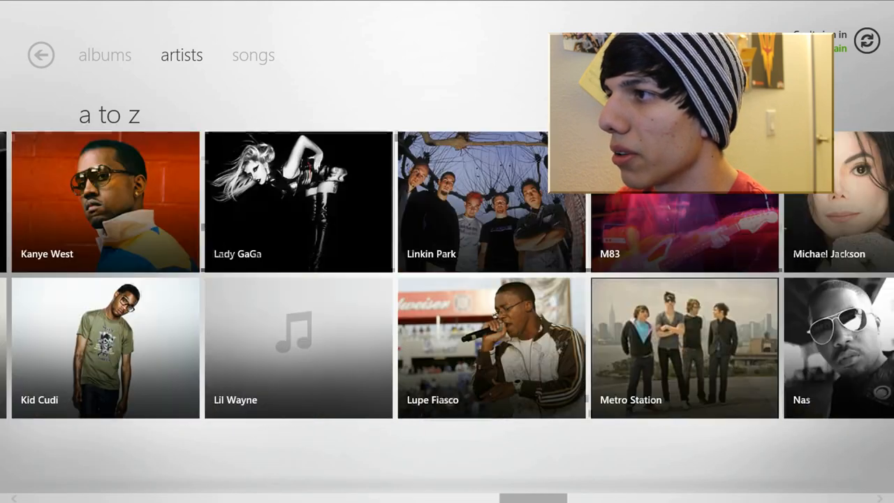
pyautogui.hscroll(3)
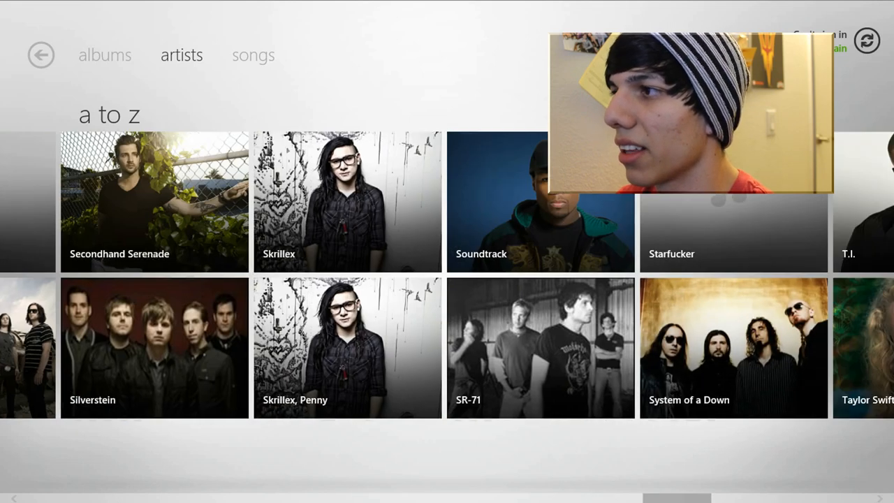
pyautogui.hscroll(3)
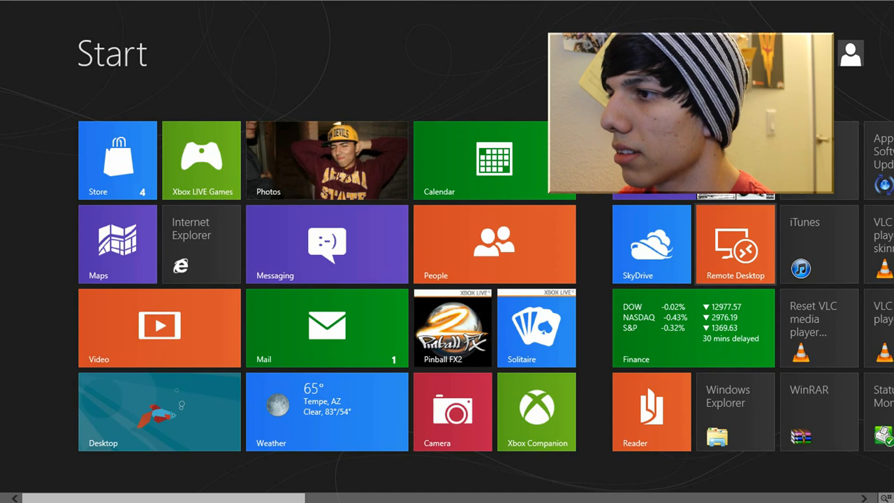
# Step: Launch Solitaire, move the five of hearts onto the six of spades, then go to the desktop
pyautogui.hscroll(3)
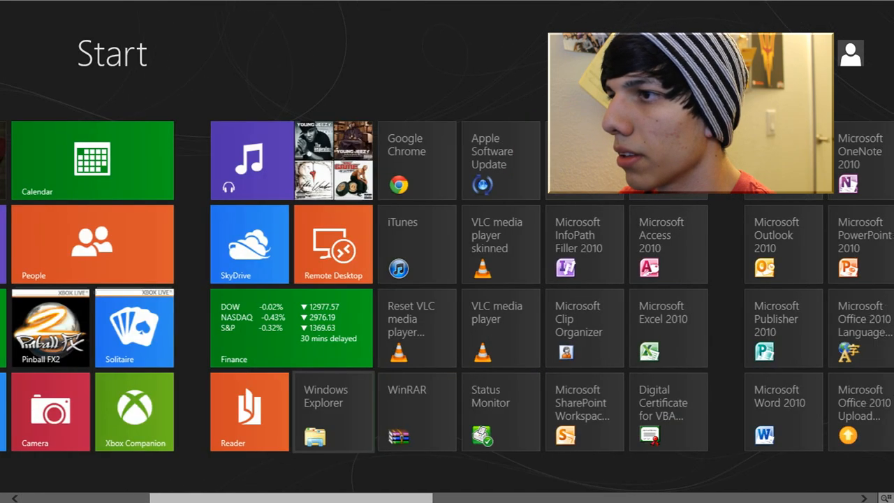
pyautogui.hscroll(3)
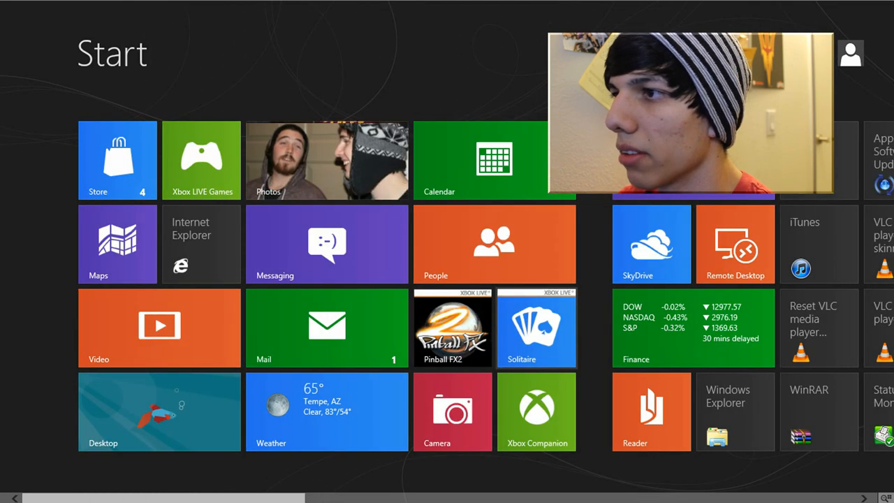
pyautogui.click(535, 327)
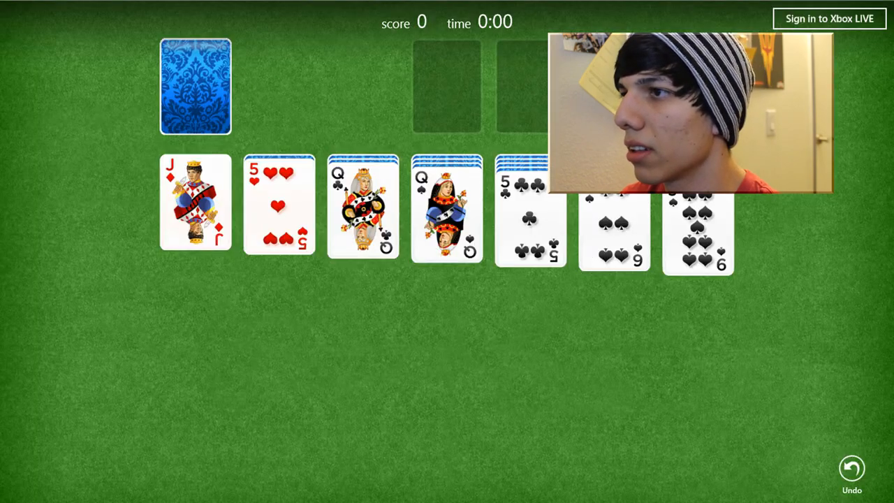
pyautogui.click(278, 206)
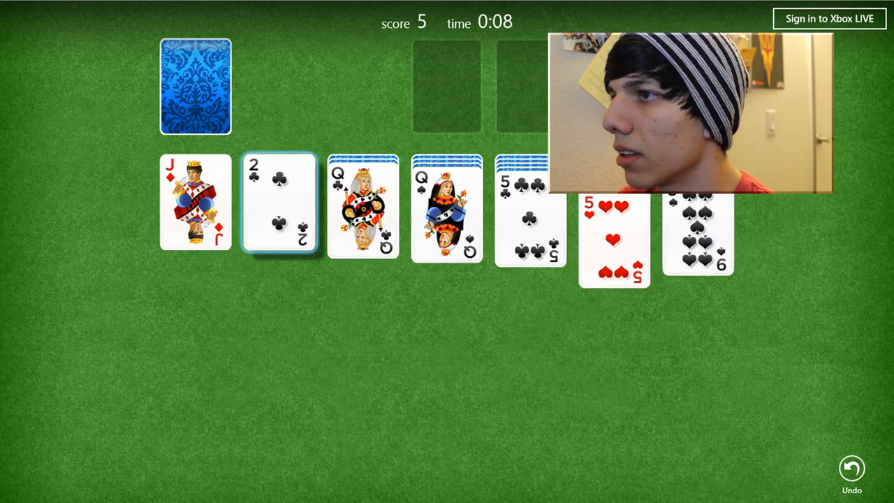
pyautogui.click(196, 87)
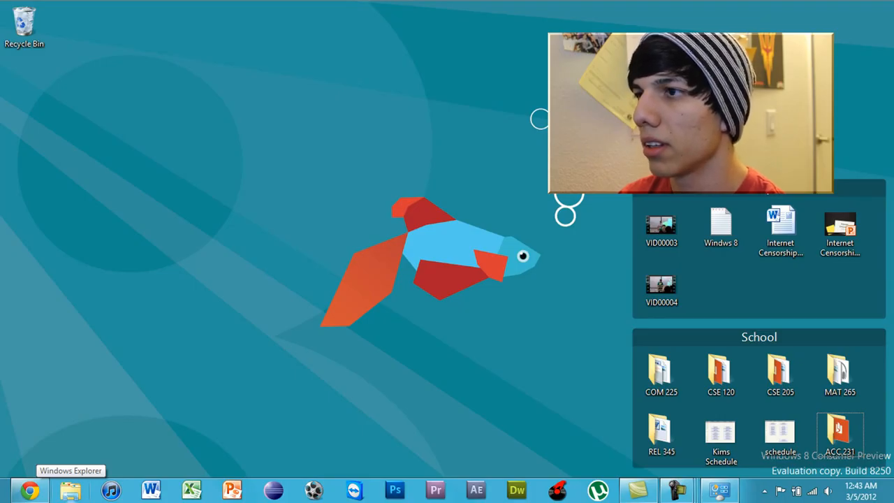
# Step: Open Windows Explorer and try the Share and Home ribbon tabs
pyautogui.click(69, 489)
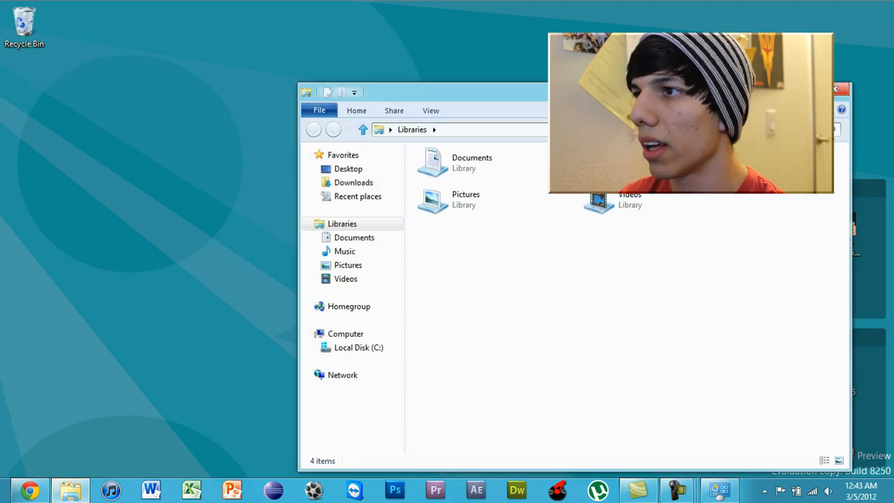
pyautogui.click(319, 109)
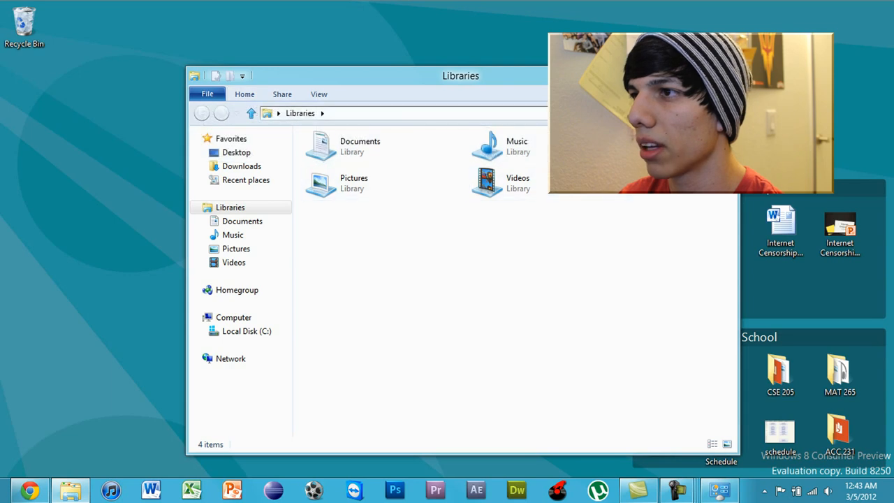
pyautogui.click(282, 94)
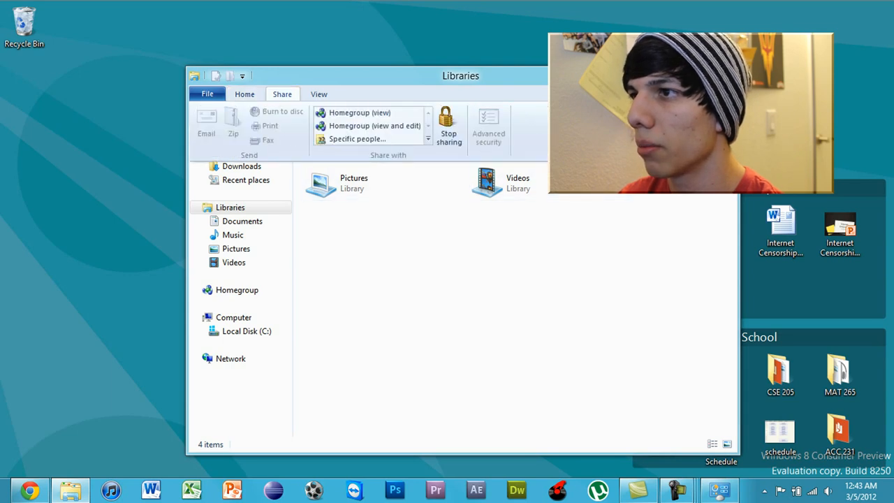
pyautogui.click(244, 93)
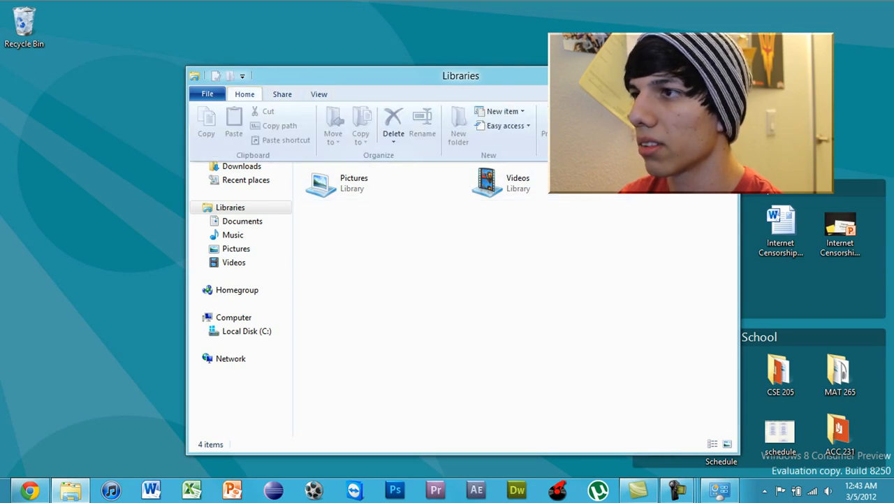
# Step: Browse Documents, Recent places and Desktop, toggle ribbon options, then close Explorer
pyautogui.click(360, 146)
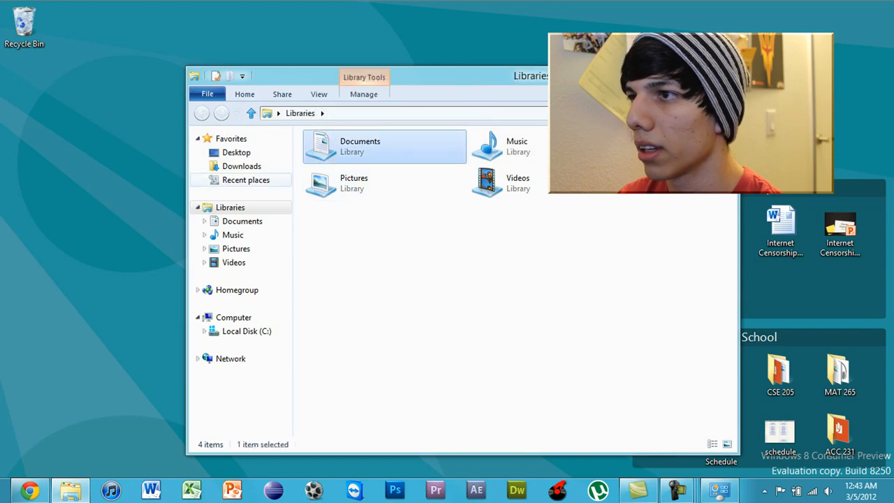
pyautogui.click(246, 179)
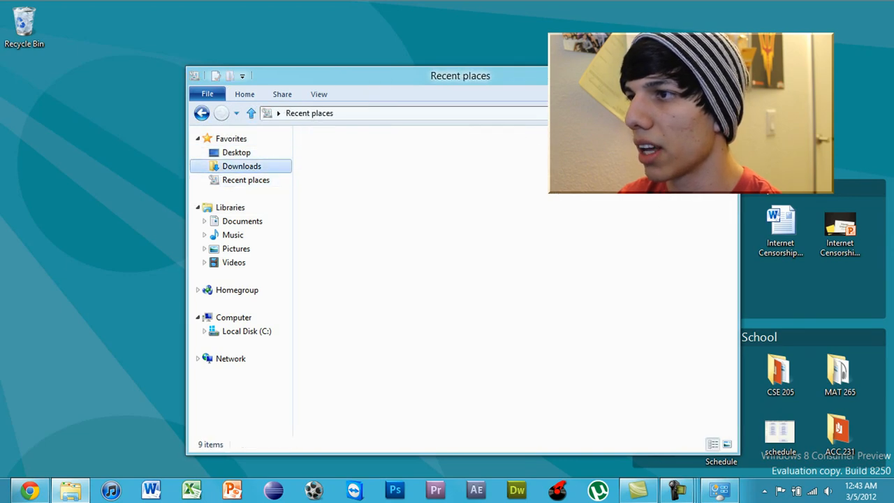
pyautogui.click(236, 152)
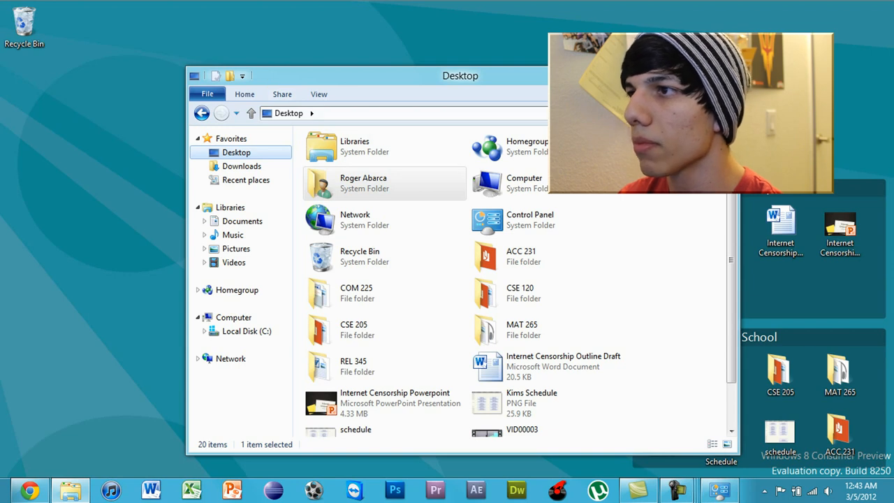
pyautogui.click(244, 94)
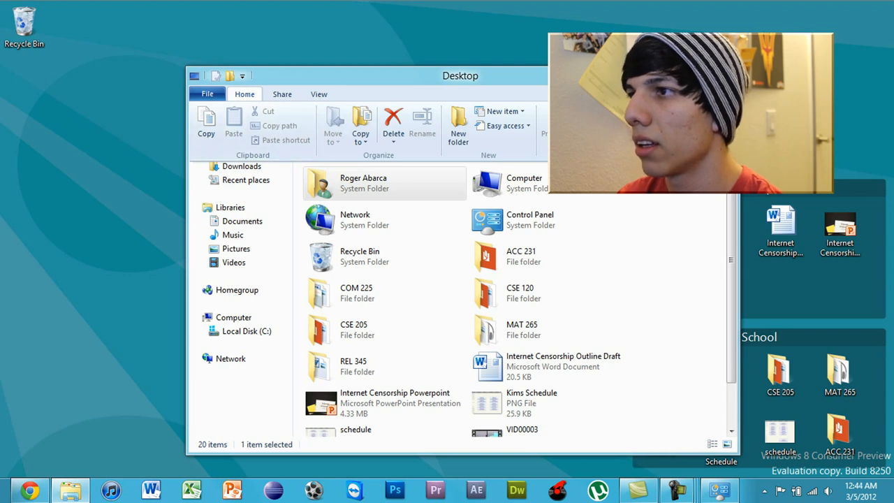
pyautogui.click(318, 94)
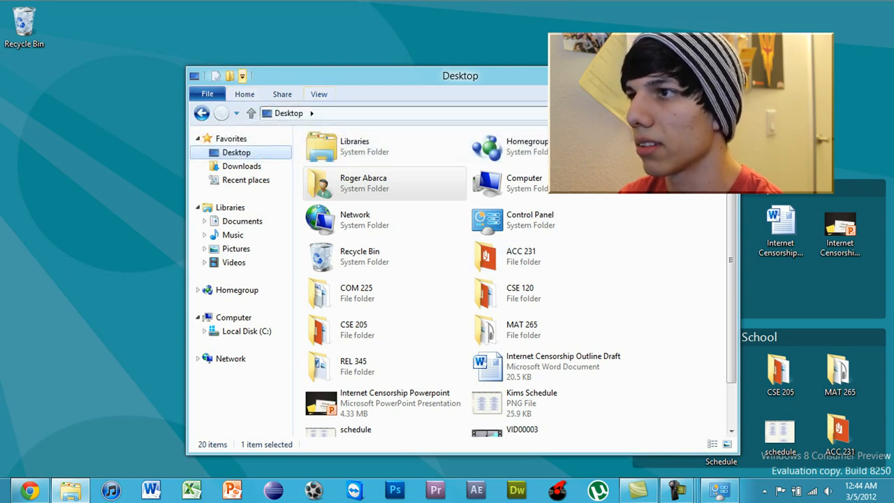
pyautogui.click(243, 93)
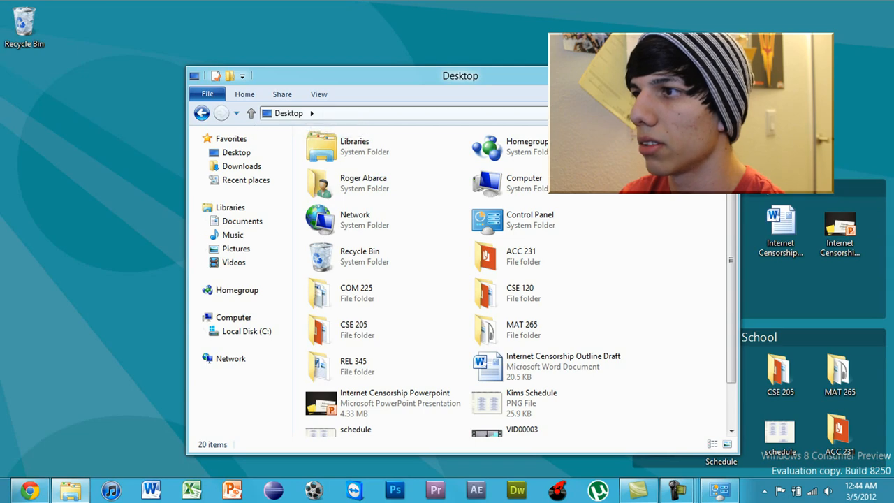
pyautogui.click(520, 293)
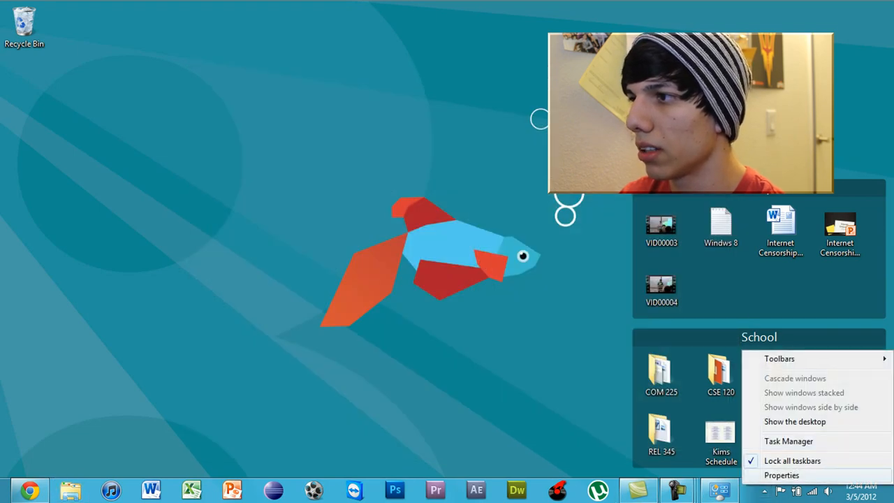
# Step: Open Task Manager and view the CPU, memory and disk performance graphs
pyautogui.click(788, 441)
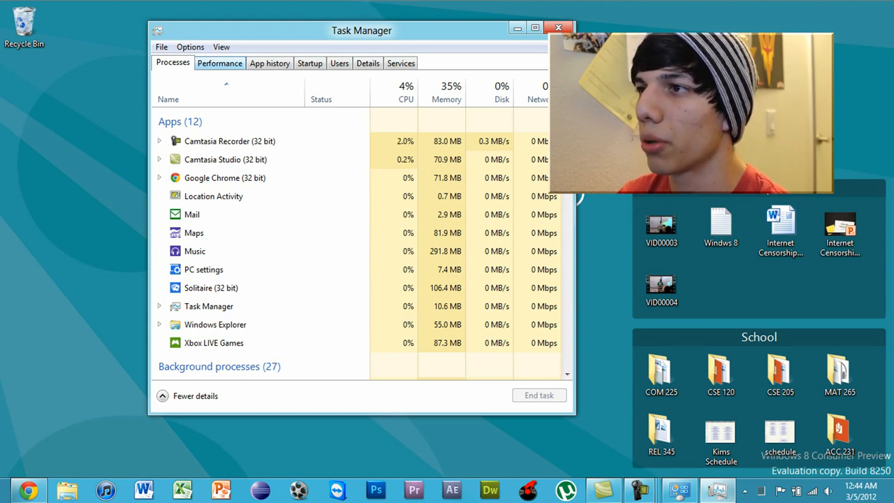
pyautogui.click(219, 63)
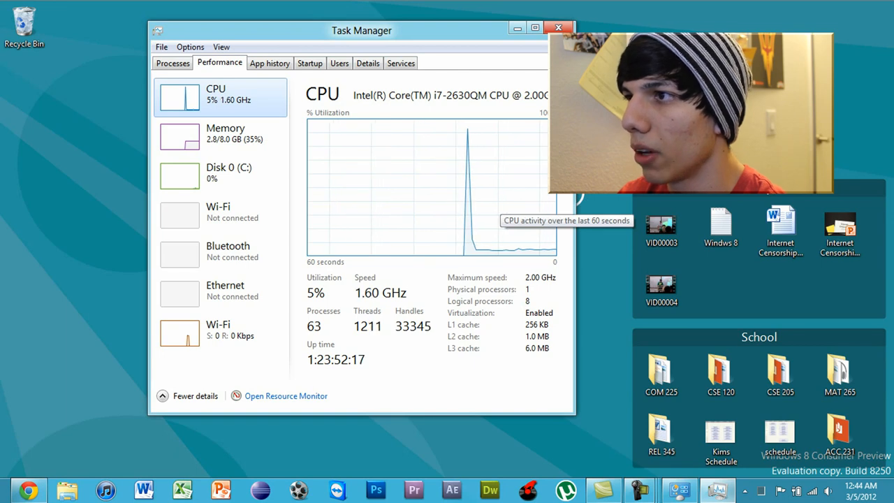
pyautogui.click(179, 133)
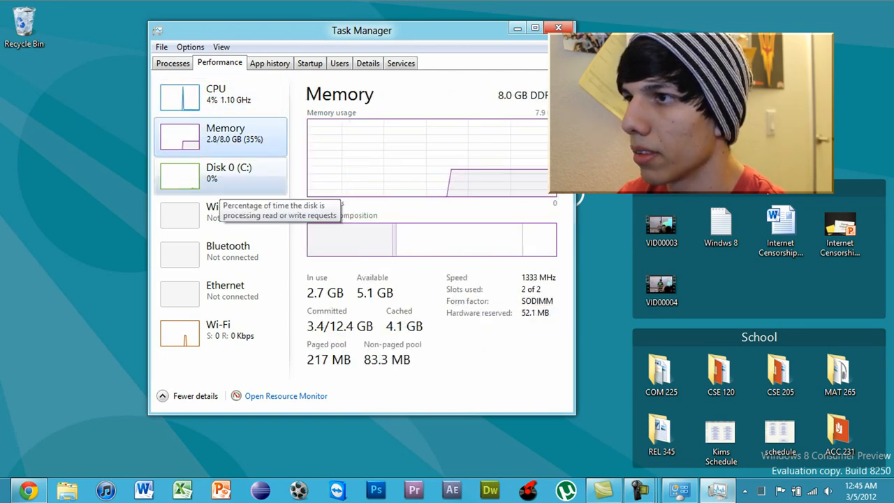
pyautogui.click(220, 172)
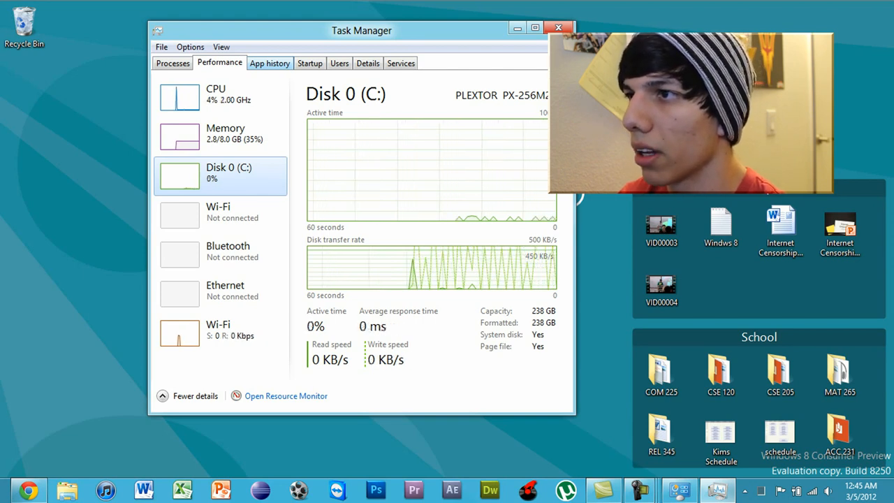
# Step: Check the app history, startup programs and system services lists
pyautogui.click(270, 62)
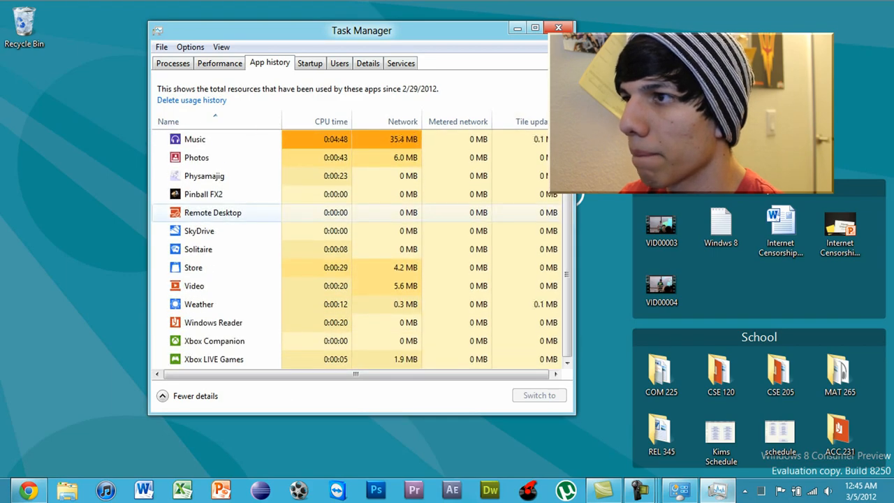
pyautogui.scroll(3)
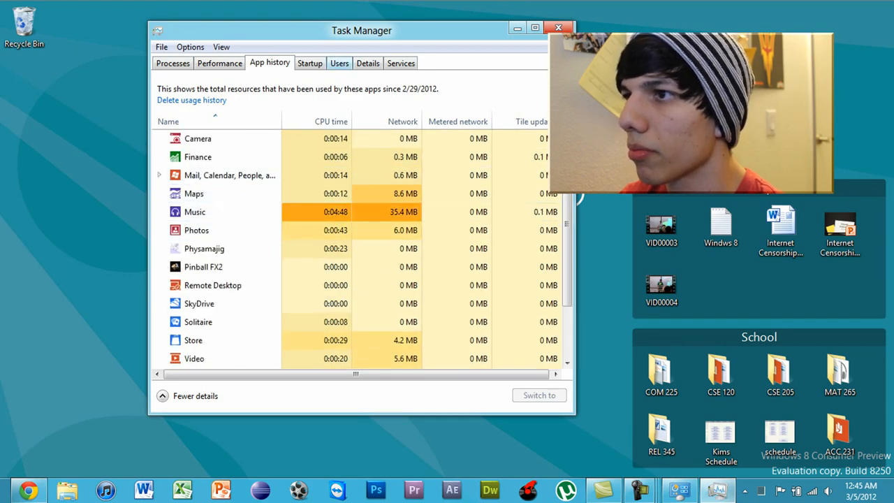
pyautogui.click(310, 63)
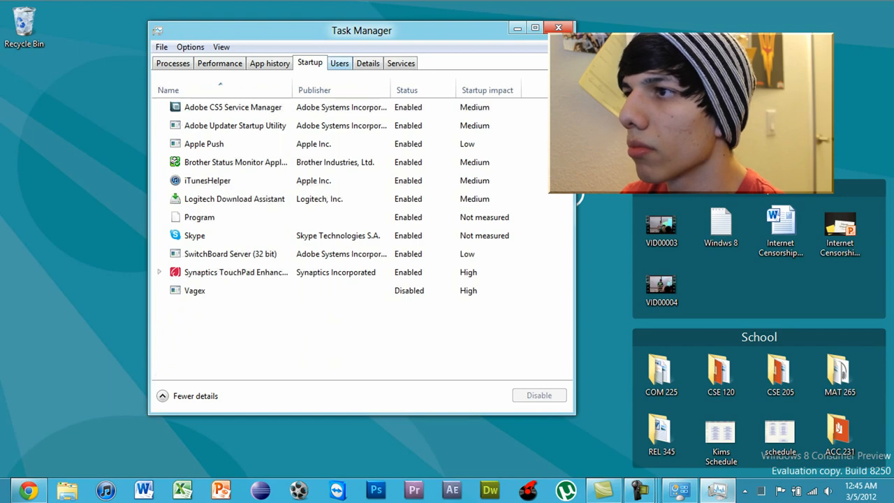
pyautogui.click(400, 63)
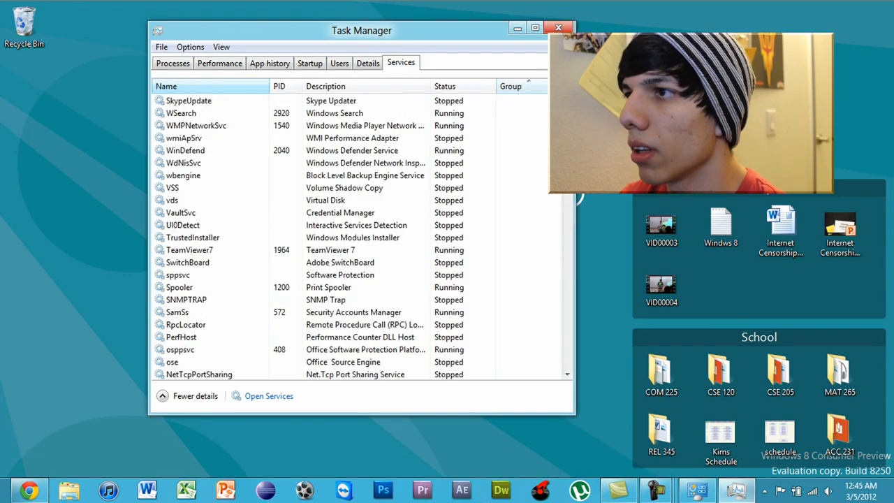
pyautogui.click(558, 28)
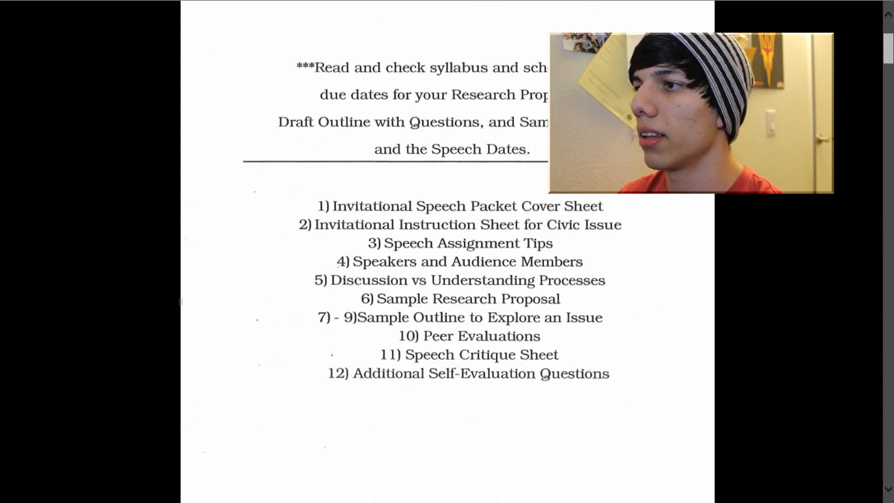
# Step: Scroll through the speech packet PDF down to the audience-member guidelines
pyautogui.scroll(-3)
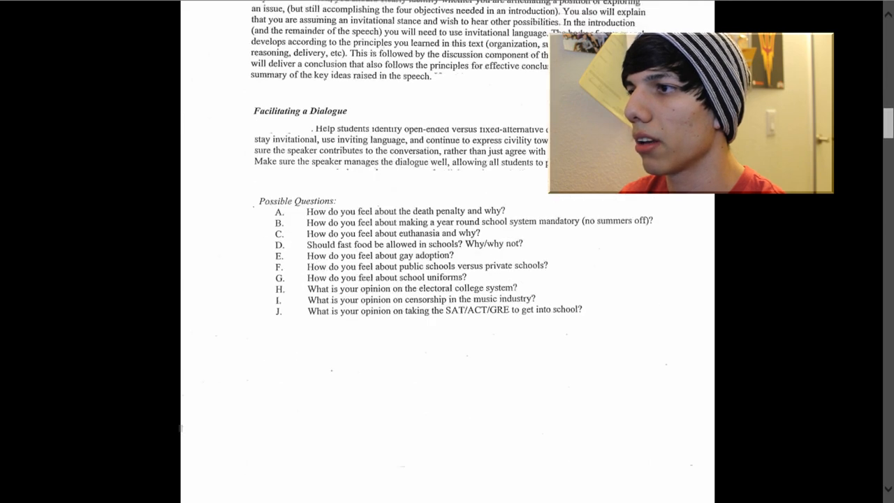
pyautogui.scroll(-3)
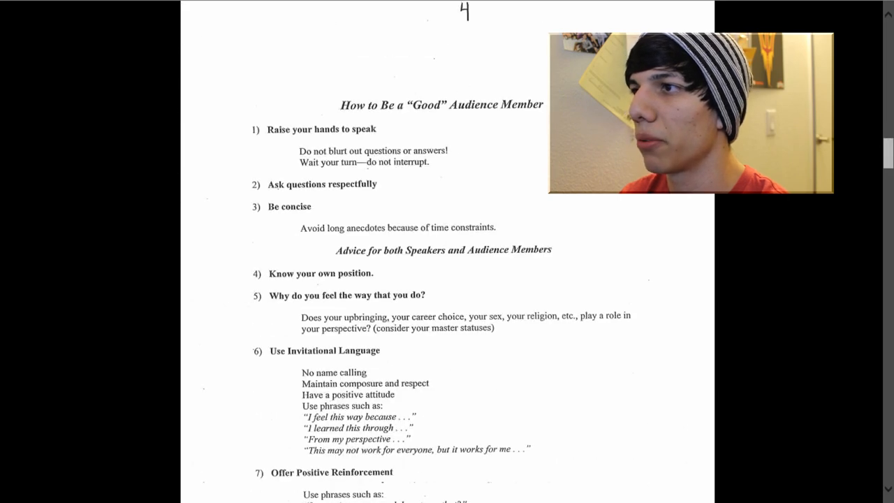
pyautogui.scroll(-3)
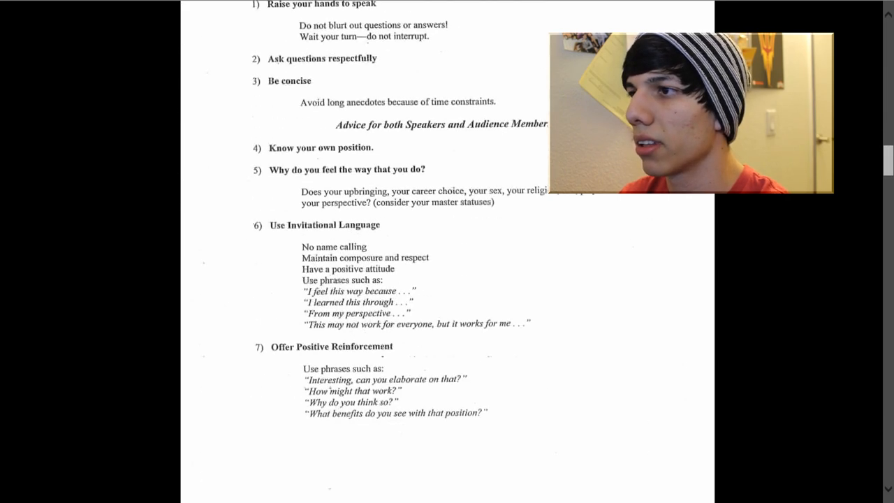
pyautogui.scroll(-3)
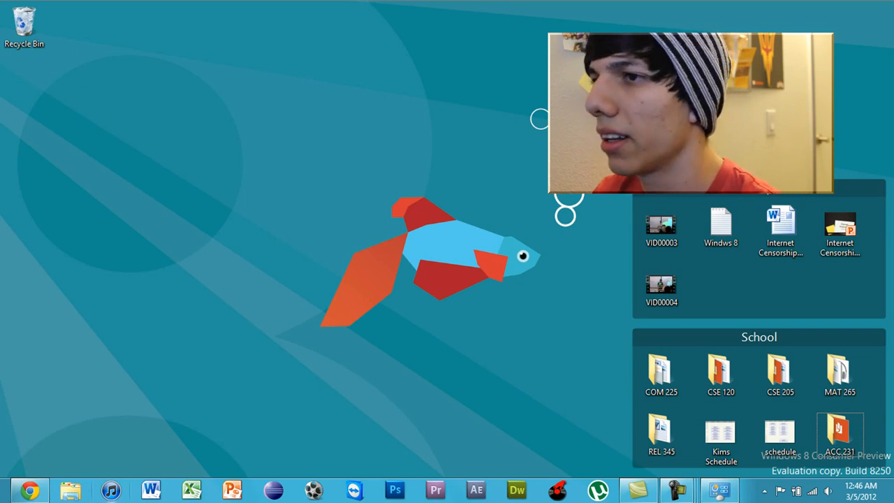
pyautogui.moveTo(111, 489)
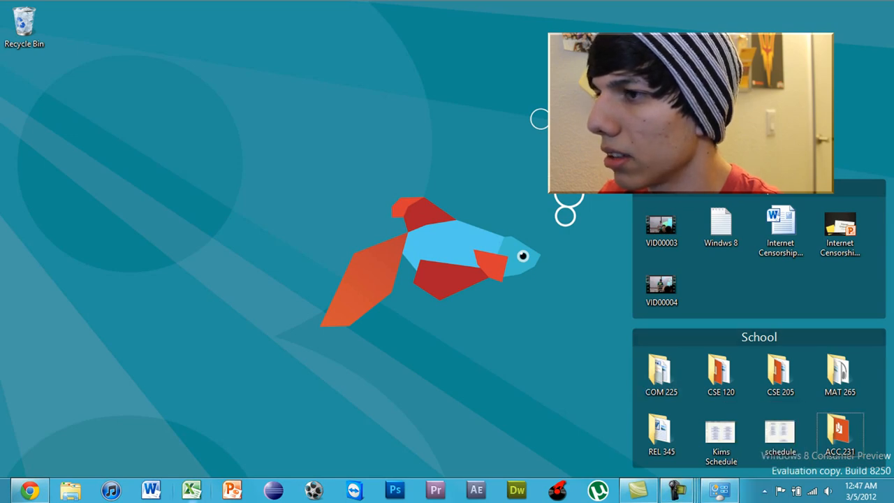
# Step: Launch Camtasia Studio and Xilisoft Video Converter Ultimate from the taskbar
pyautogui.click(394, 489)
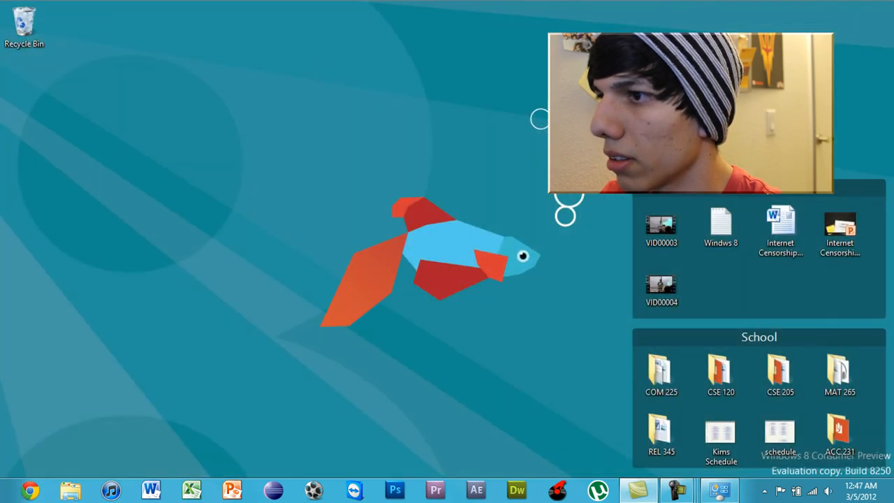
pyautogui.click(110, 489)
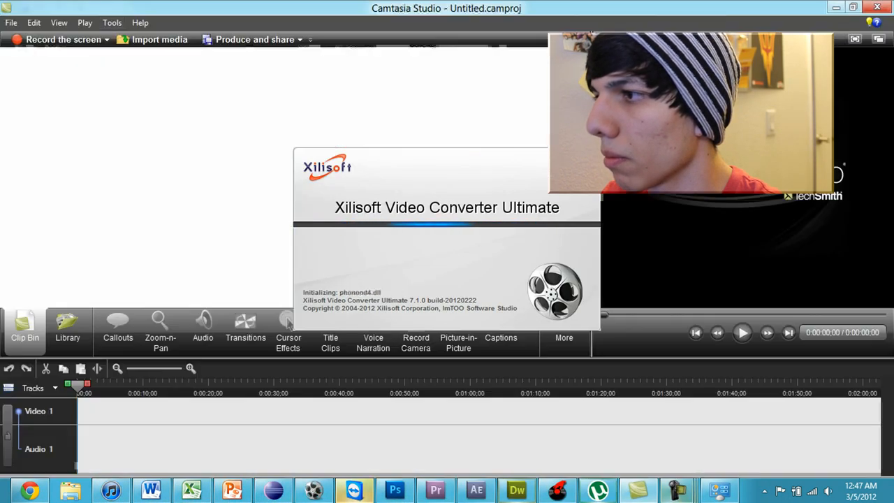
# Step: Launch more taskbar programs, declining the TeamViewer test and dismissing the QuickTime warning
pyautogui.click(231, 489)
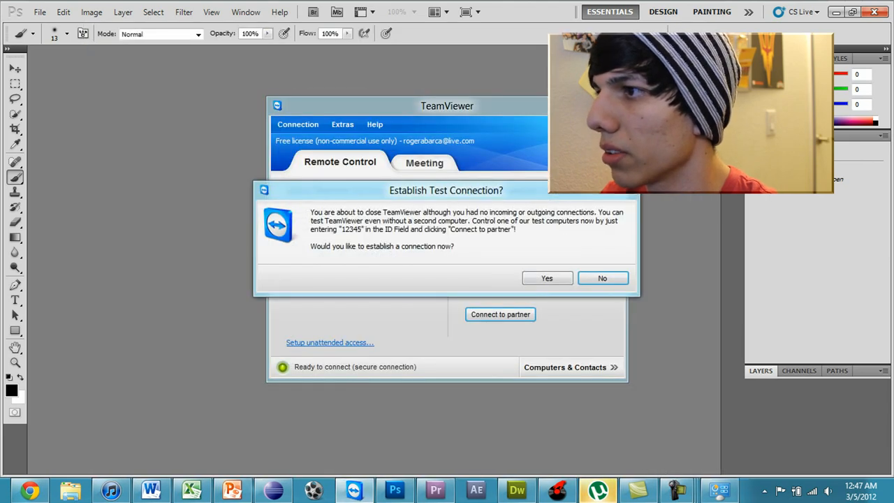
pyautogui.click(602, 278)
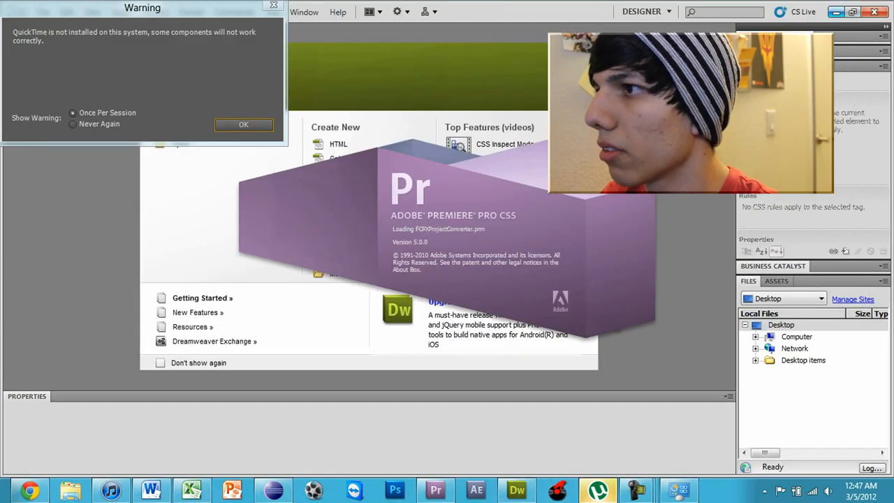
pyautogui.click(243, 124)
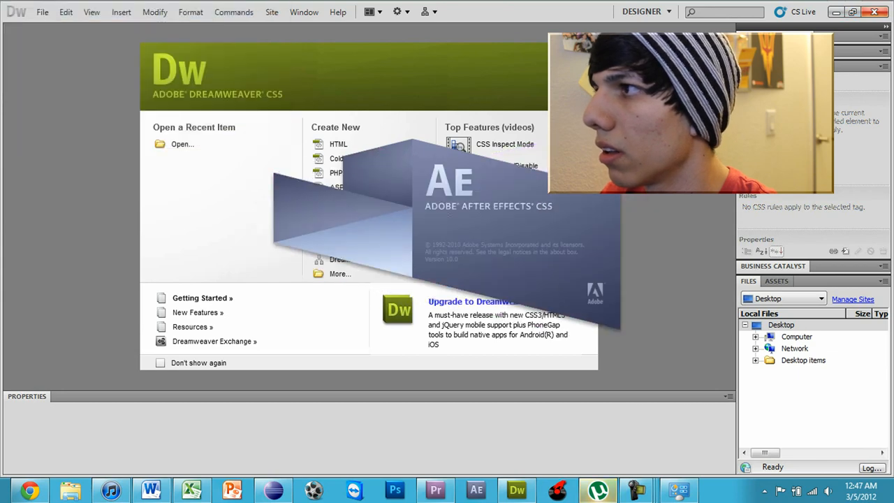
pyautogui.click(435, 489)
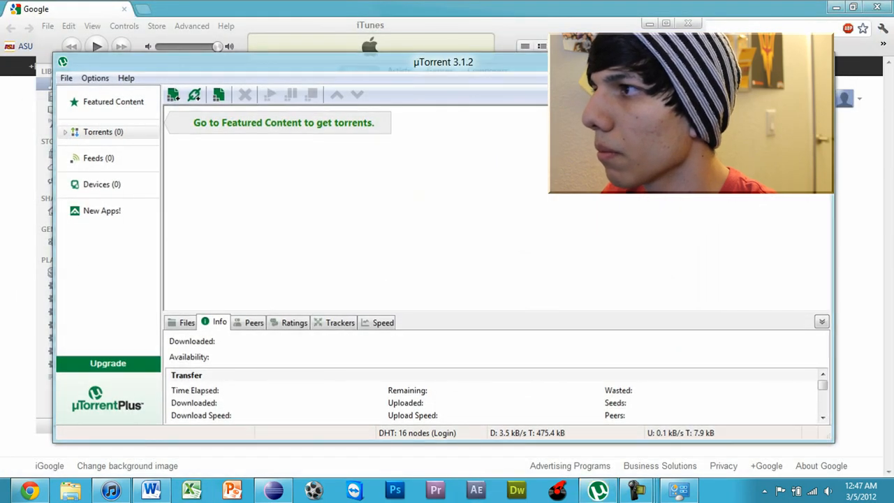
pyautogui.click(475, 489)
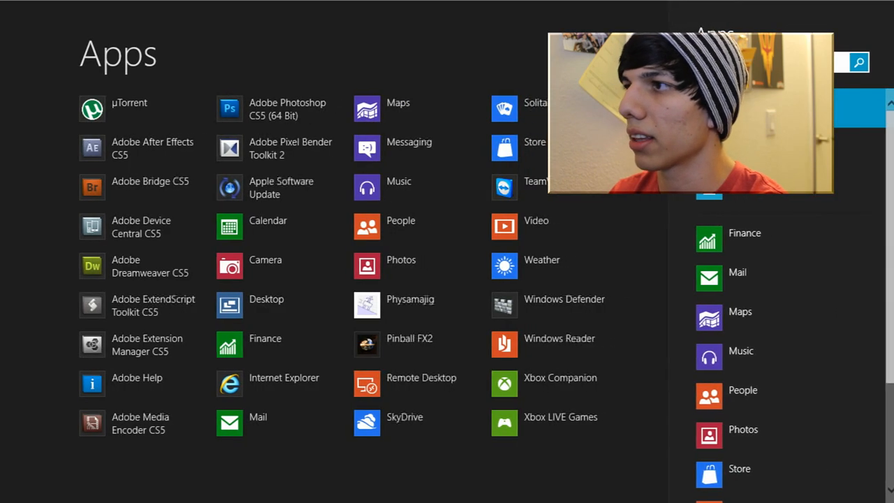
# Step: Search 'device' on the Apps screen and open Device Manager from the results
pyautogui.write('device m')
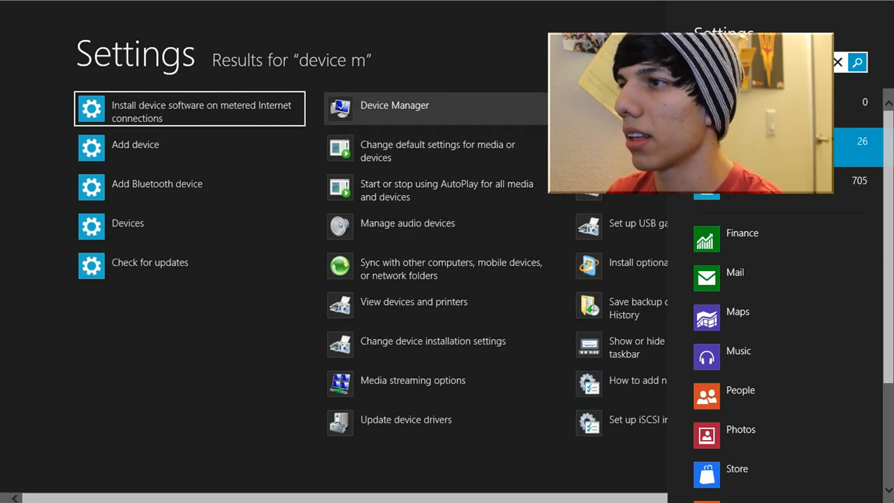
pyautogui.click(395, 105)
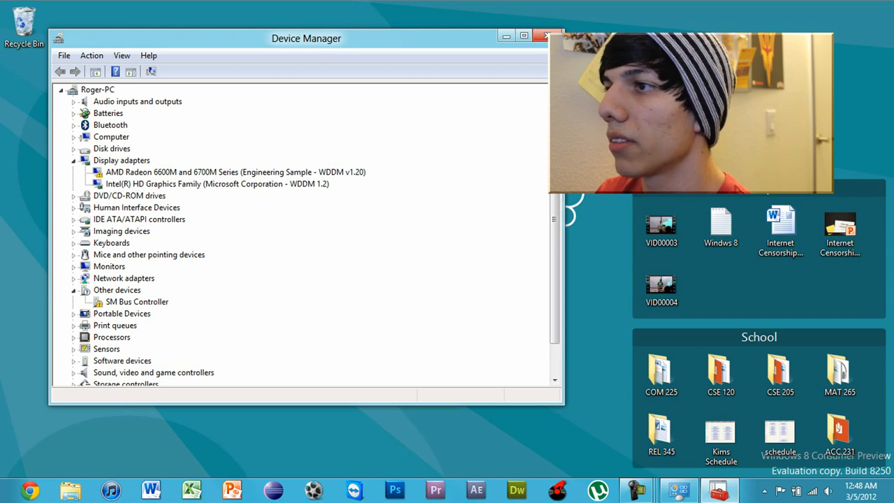
pyautogui.click(235, 172)
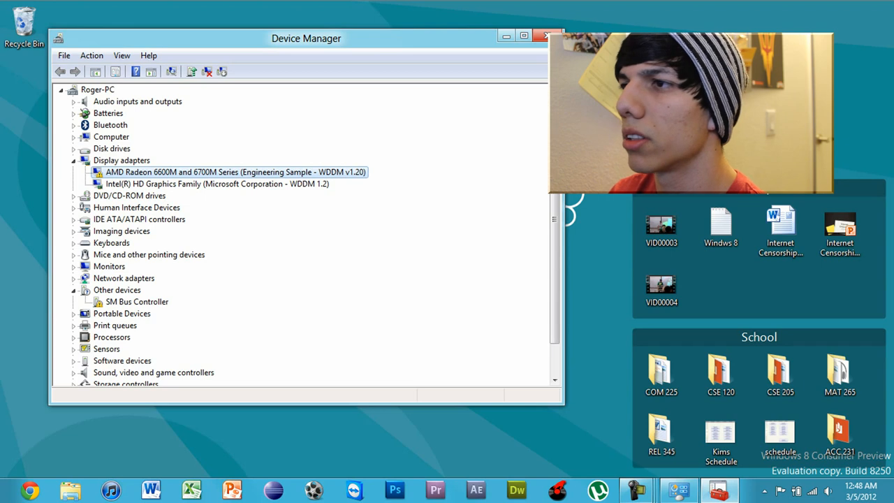
pyautogui.click(216, 184)
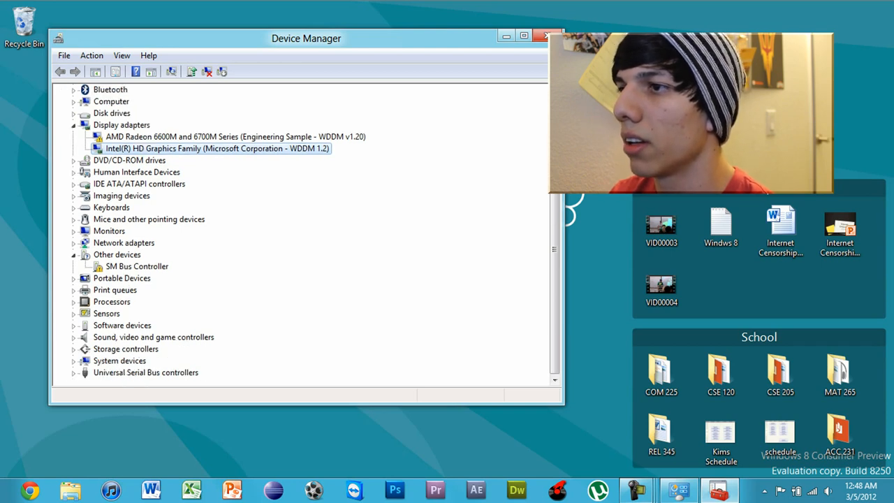
pyautogui.click(137, 266)
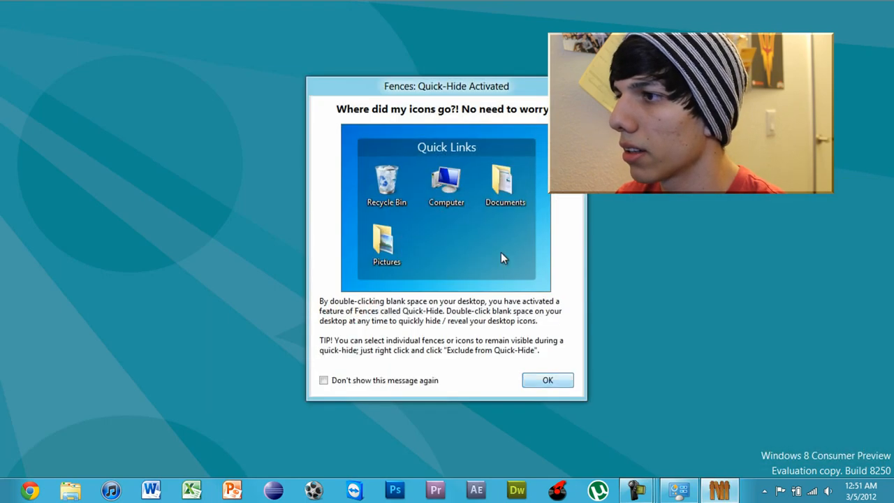
# Step: Dismiss the Fences Quick-Hide explanation message
pyautogui.click(547, 380)
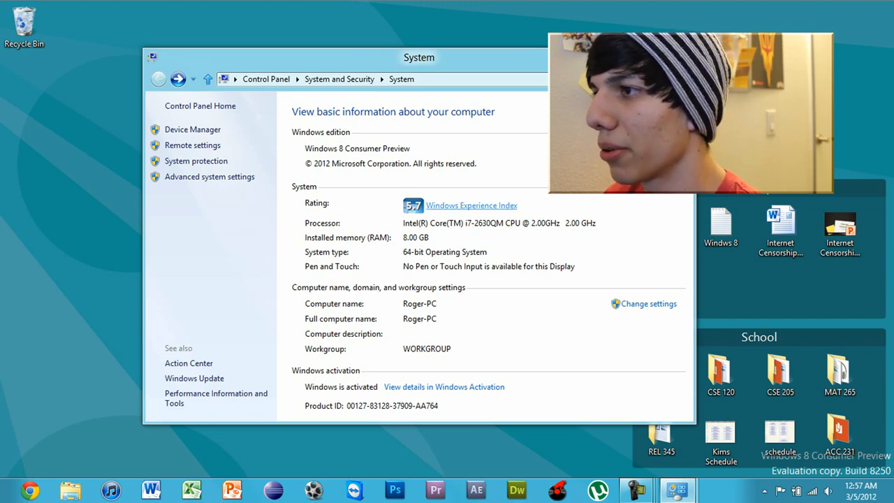
# Step: View the System page showing the Intel i7 processor, 8 GB RAM and 64-bit system
pyautogui.click(471, 204)
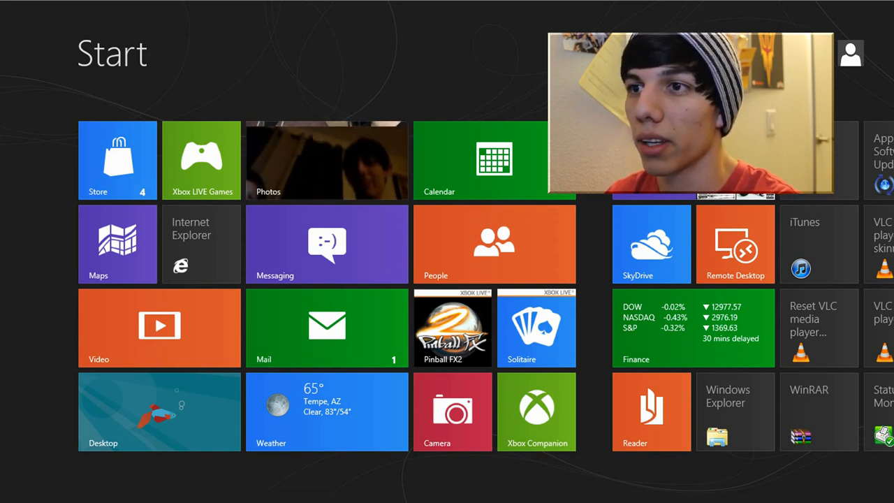
# Step: Choose the Desktop tile on Start to return to the fish-wallpaper desktop
pyautogui.click(159, 412)
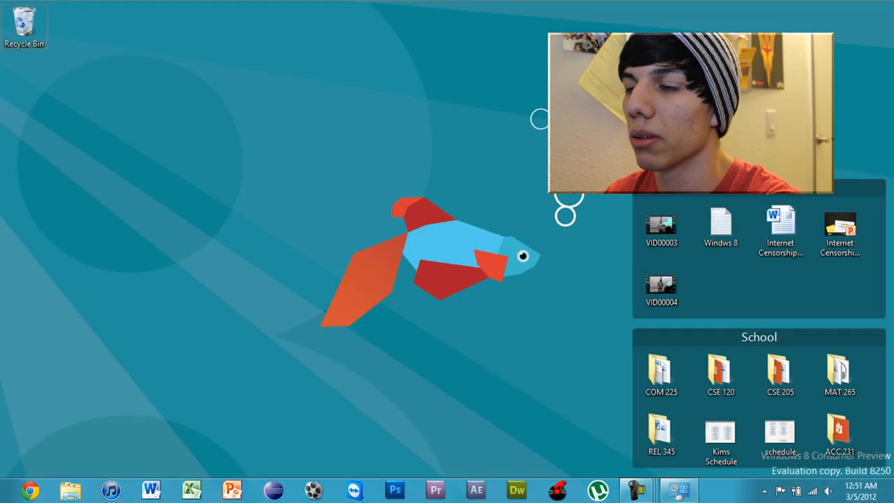